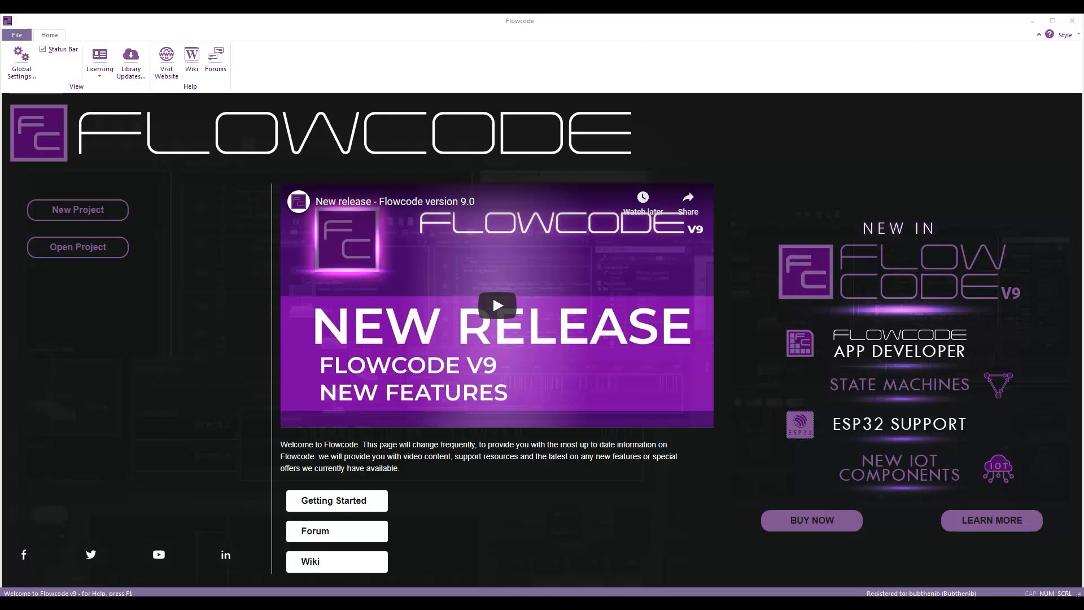
mouse_move(229, 367)
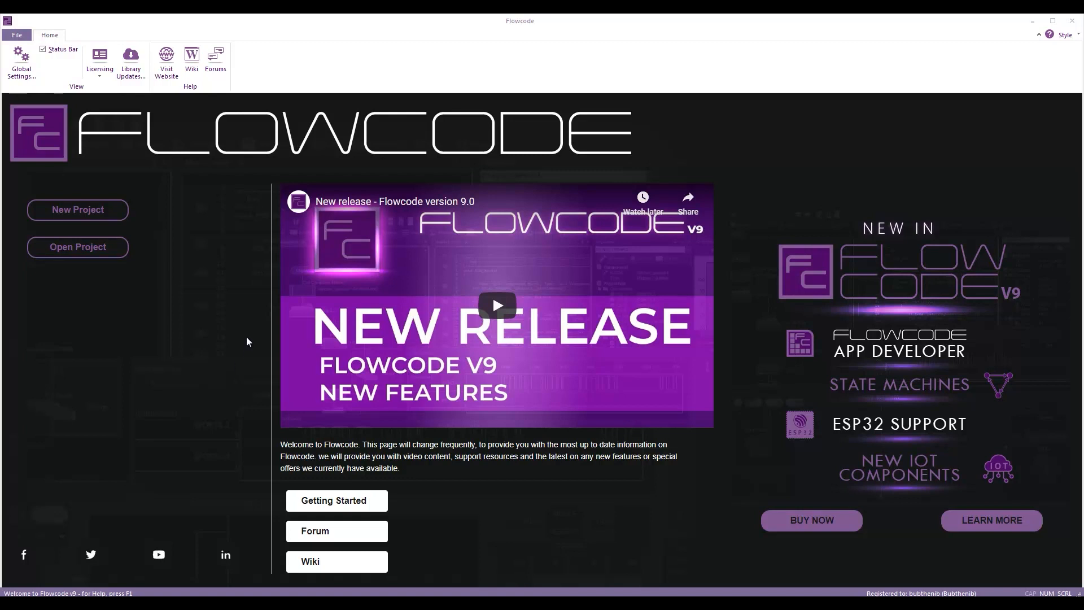
- Create a new blank App Developer project from the welcome page
click(78, 210)
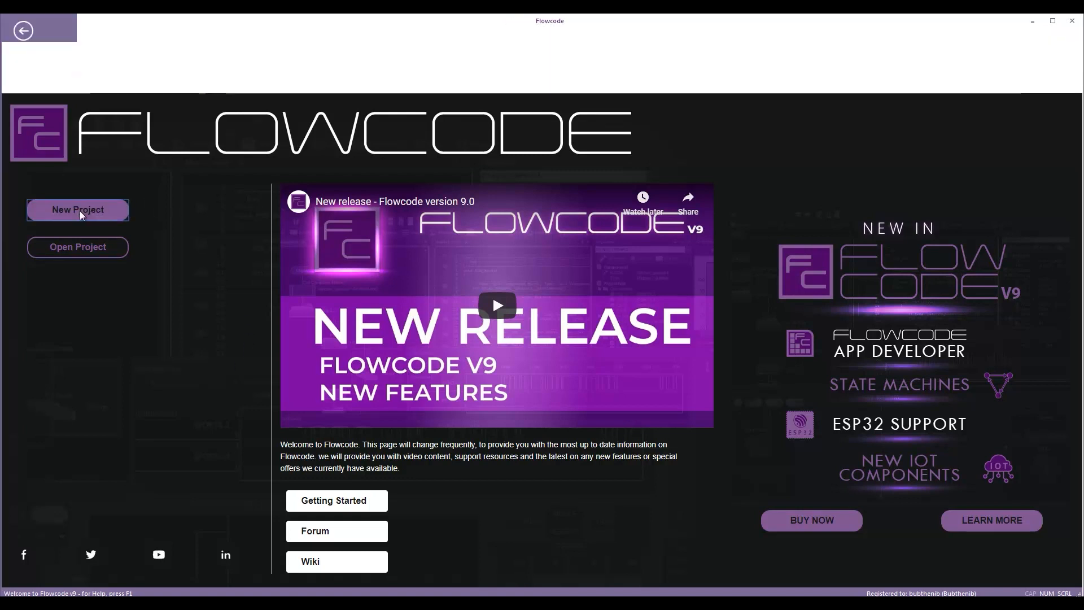
click(78, 210)
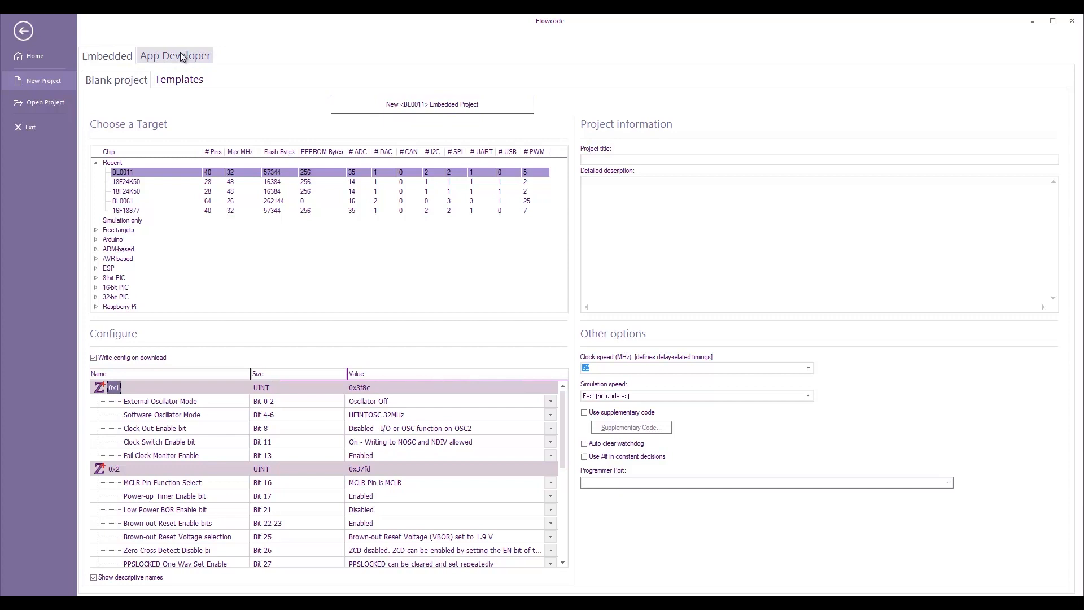
click(175, 56)
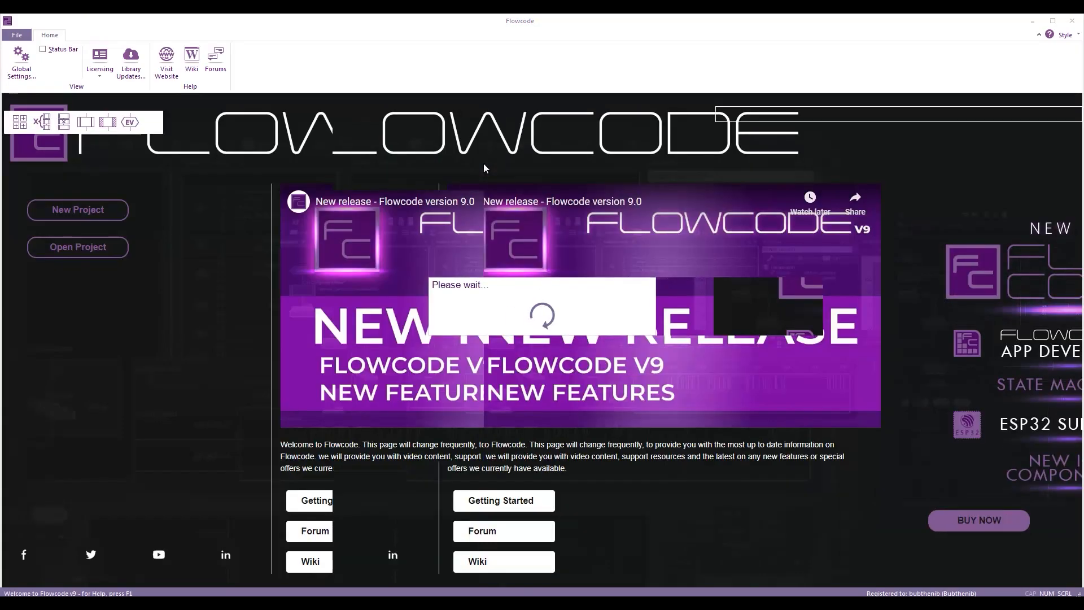
- Browse the Comms component library for the SCADA (Arduino Uno) slave
click(78, 210)
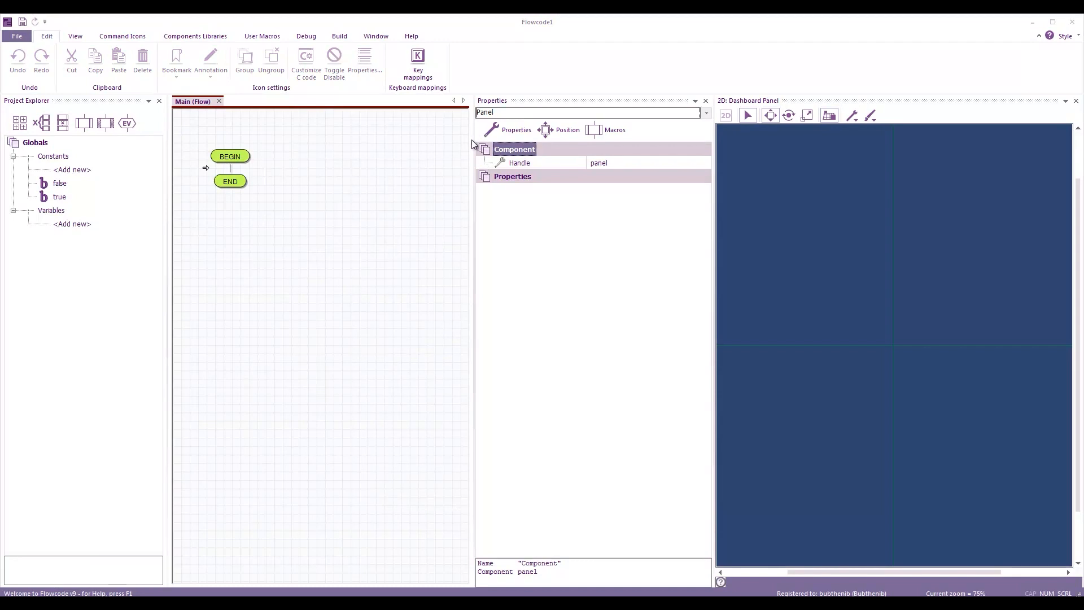
mouse_move(210, 41)
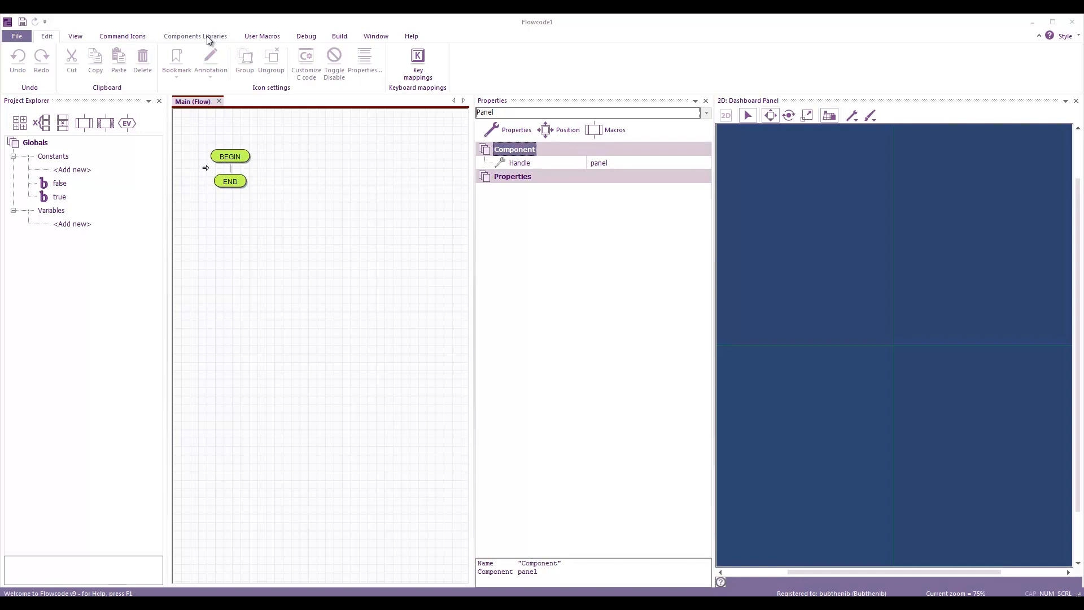
click(195, 37)
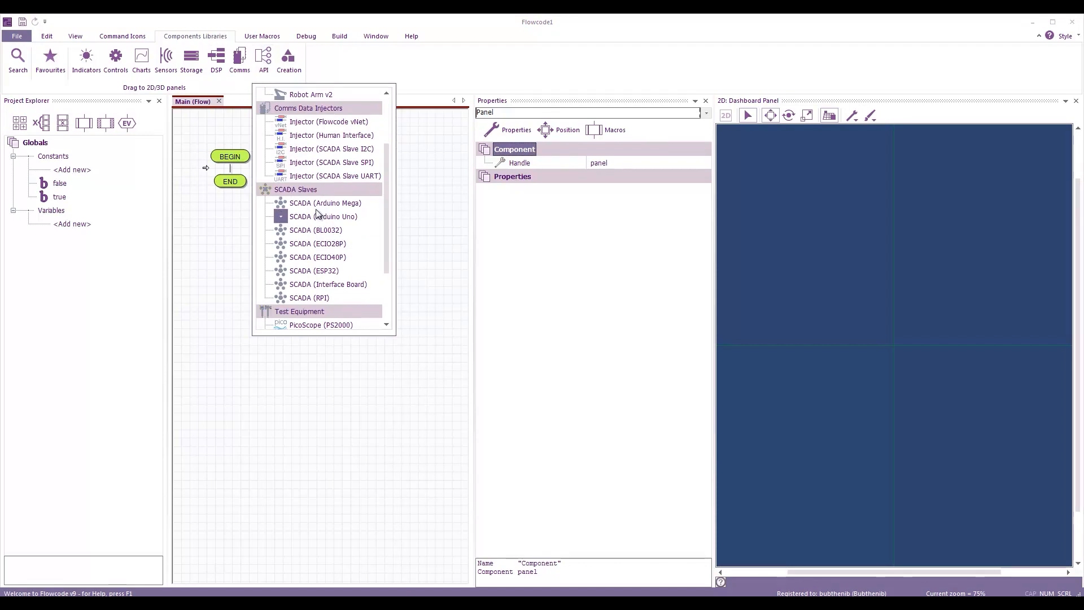
mouse_move(339, 227)
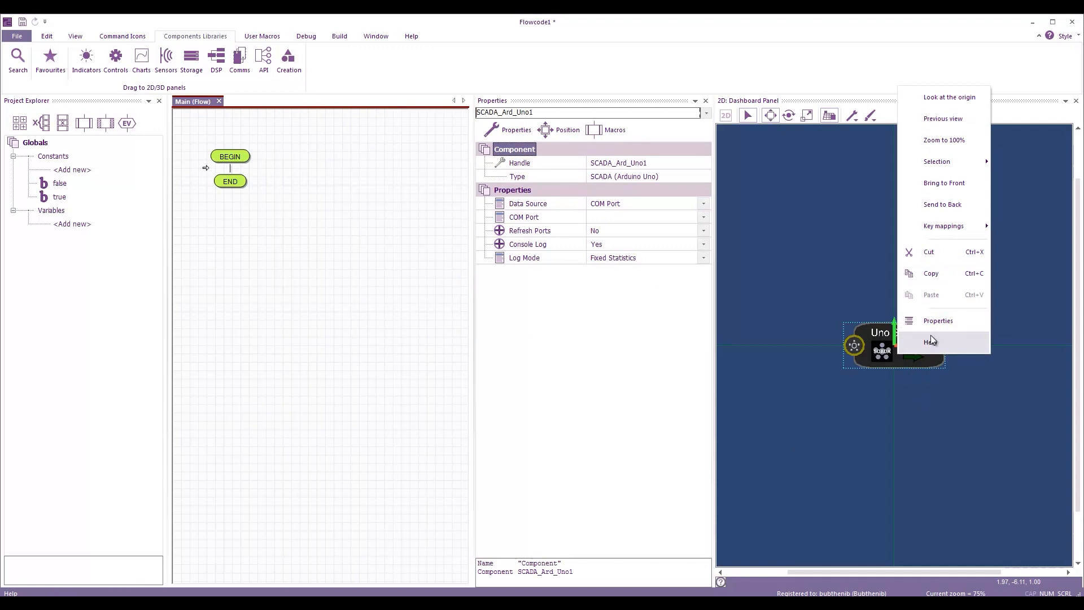
- Search the help wiki for 'SCADA Slave' and view the SCADA (Arduino Uno) page
click(931, 341)
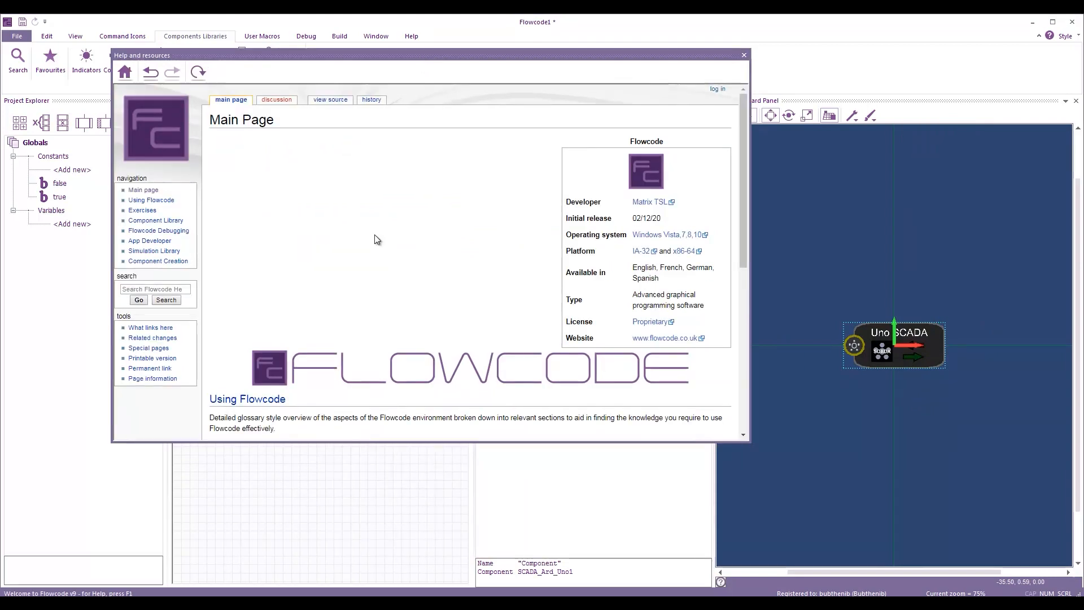
text(S)
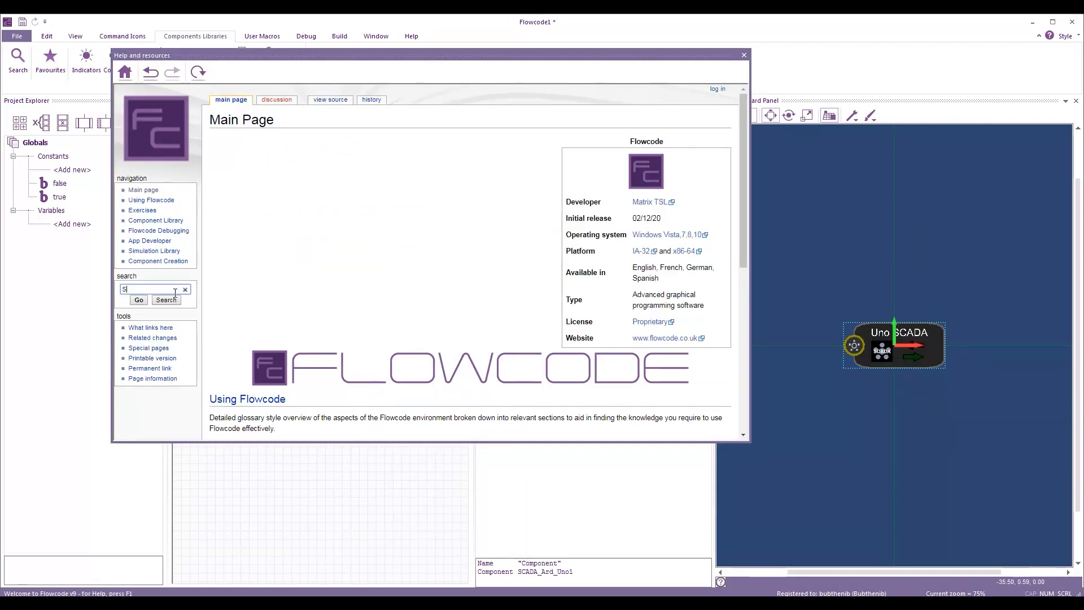
text(CADA Slave Uno)
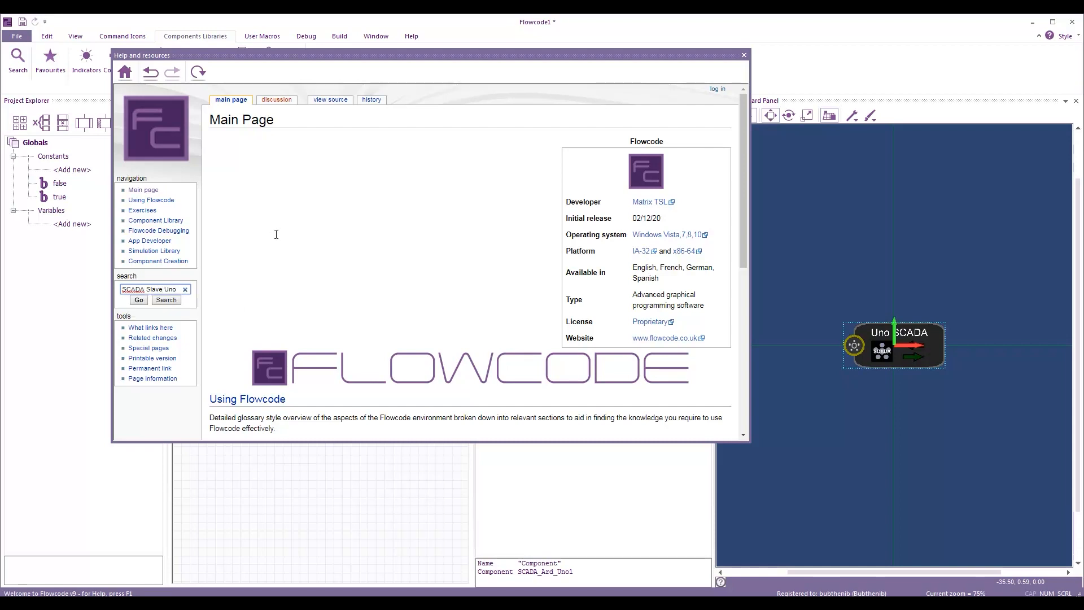
click(165, 299)
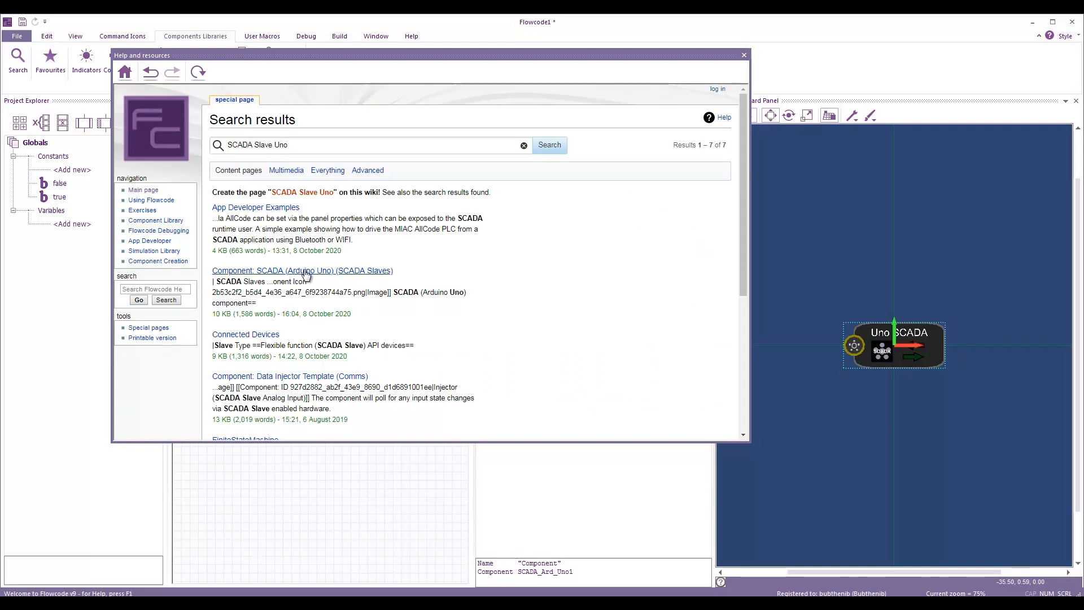
click(303, 270)
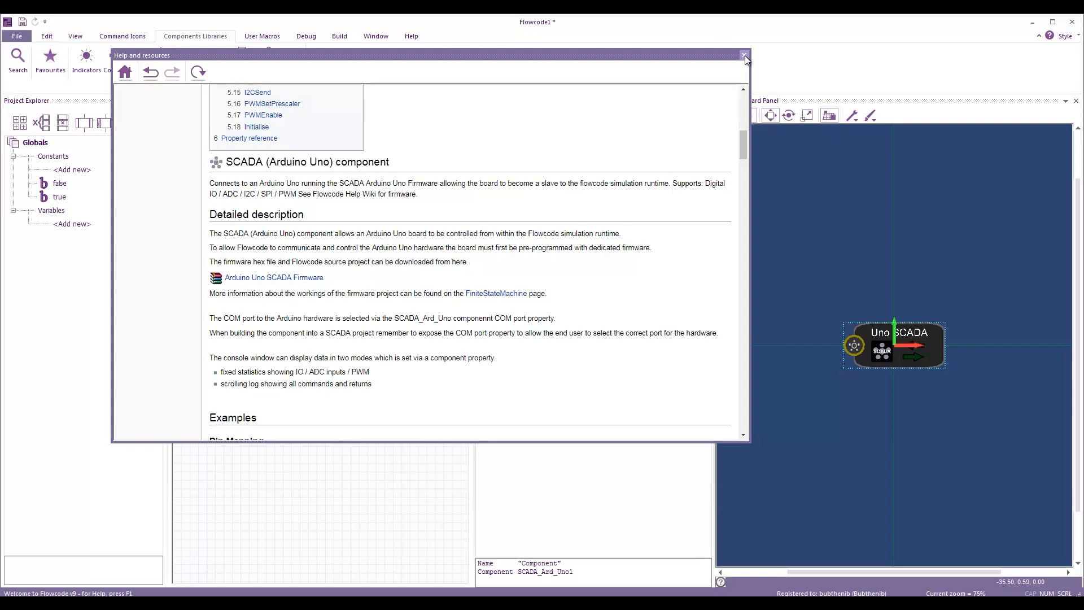
- Add a Switch control labelled LED On/Off and widen it to 80 mm
click(744, 54)
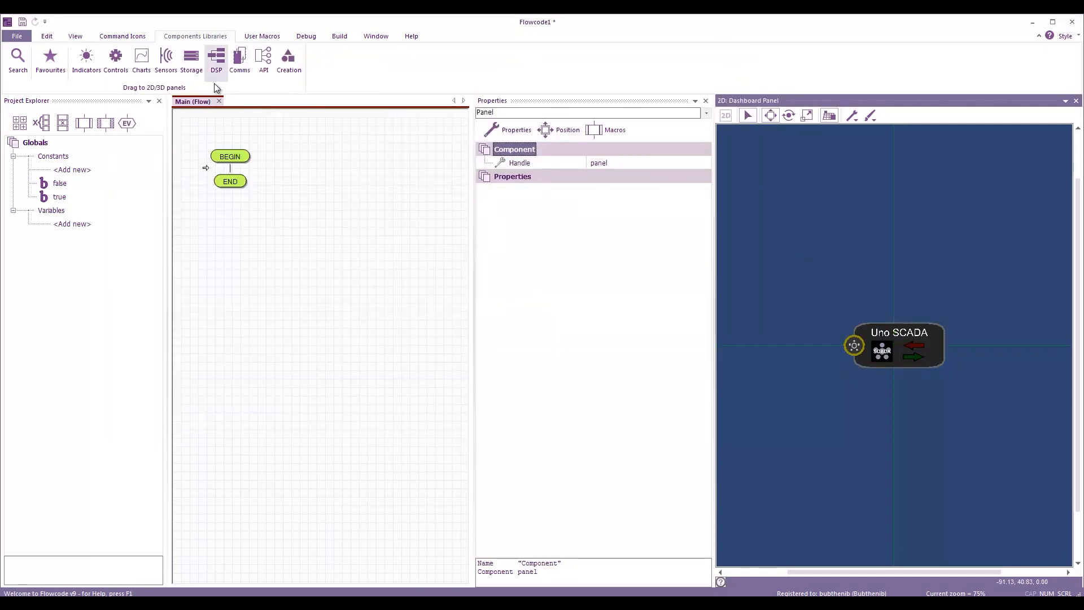
mouse_move(122, 36)
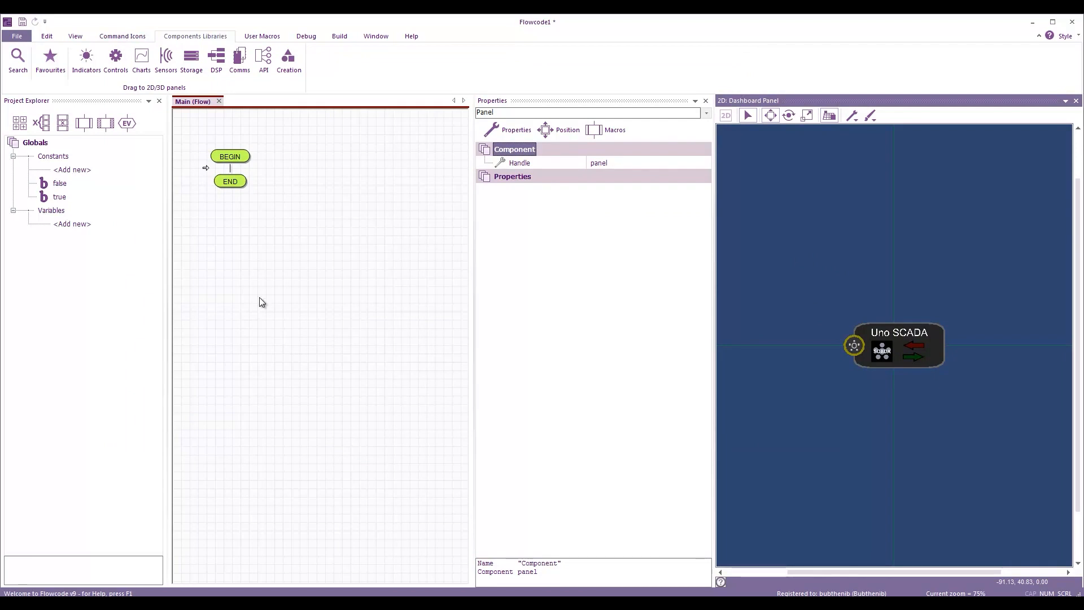
mouse_move(122, 36)
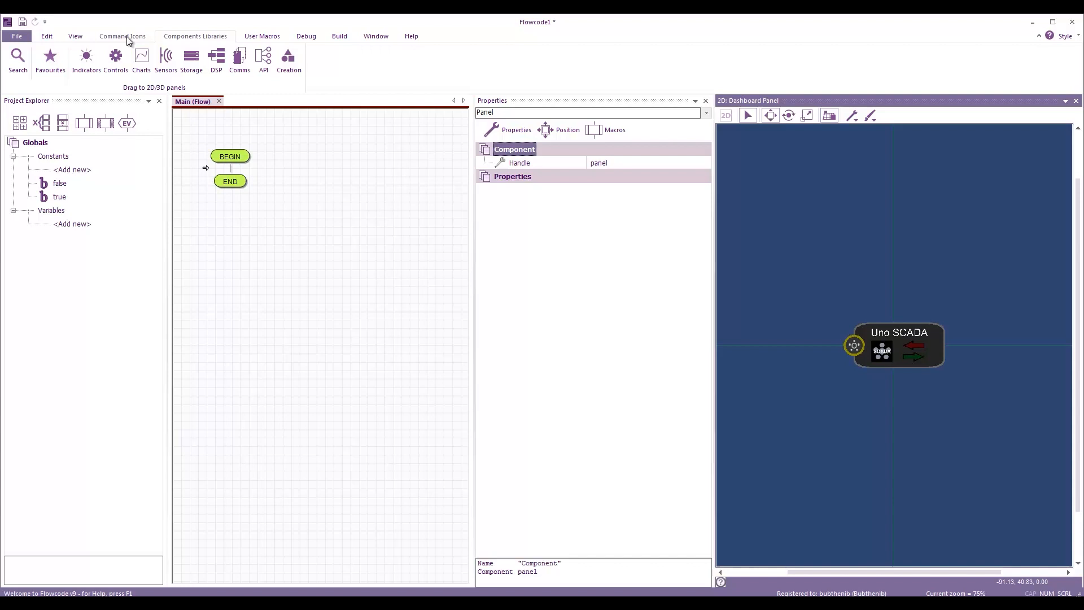
mouse_move(116, 45)
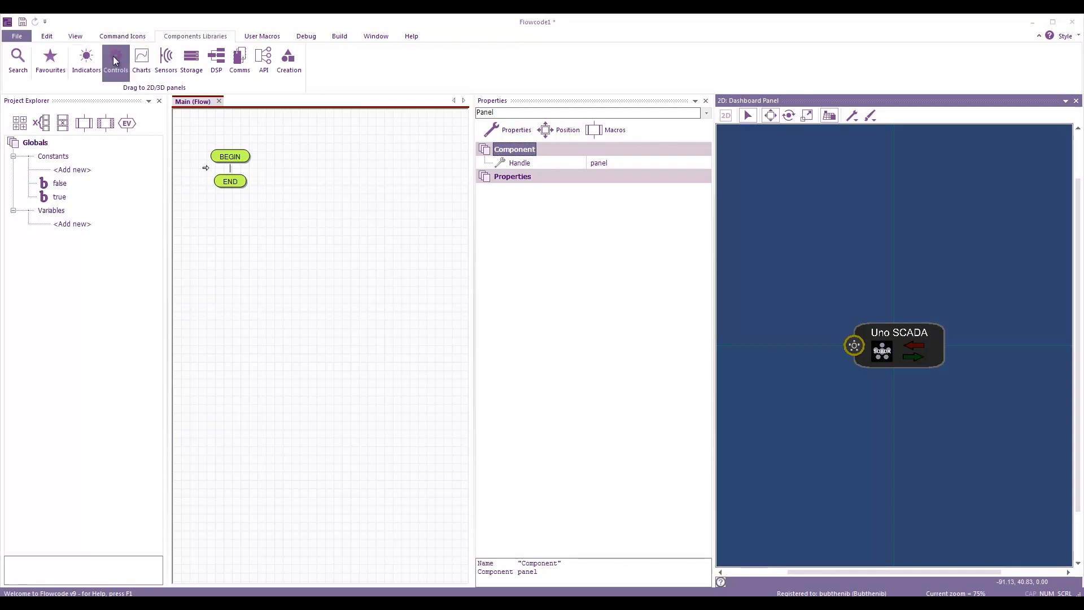
click(115, 58)
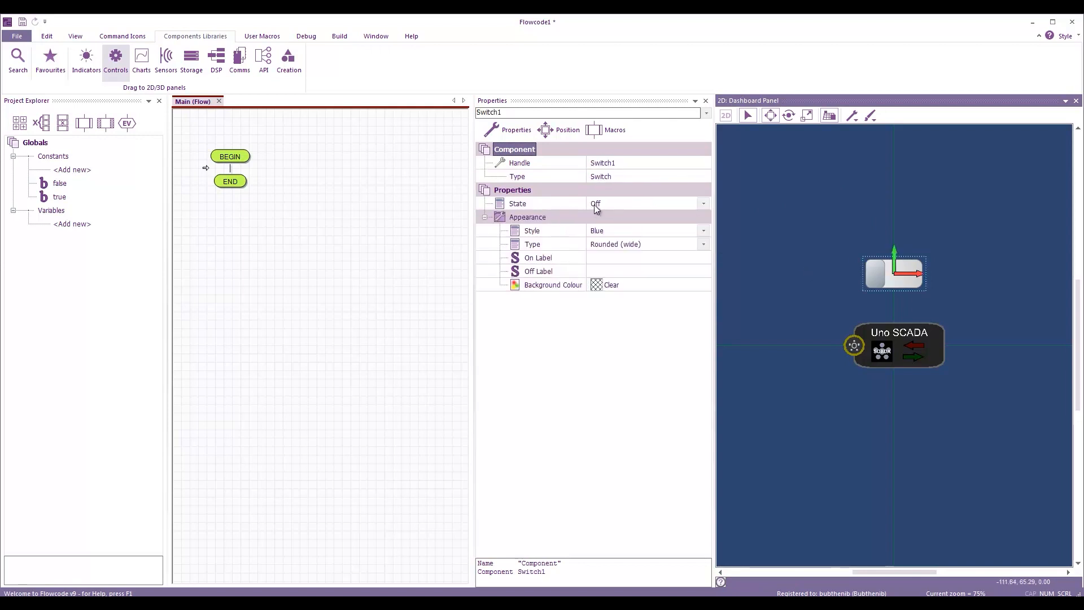
mouse_move(567, 244)
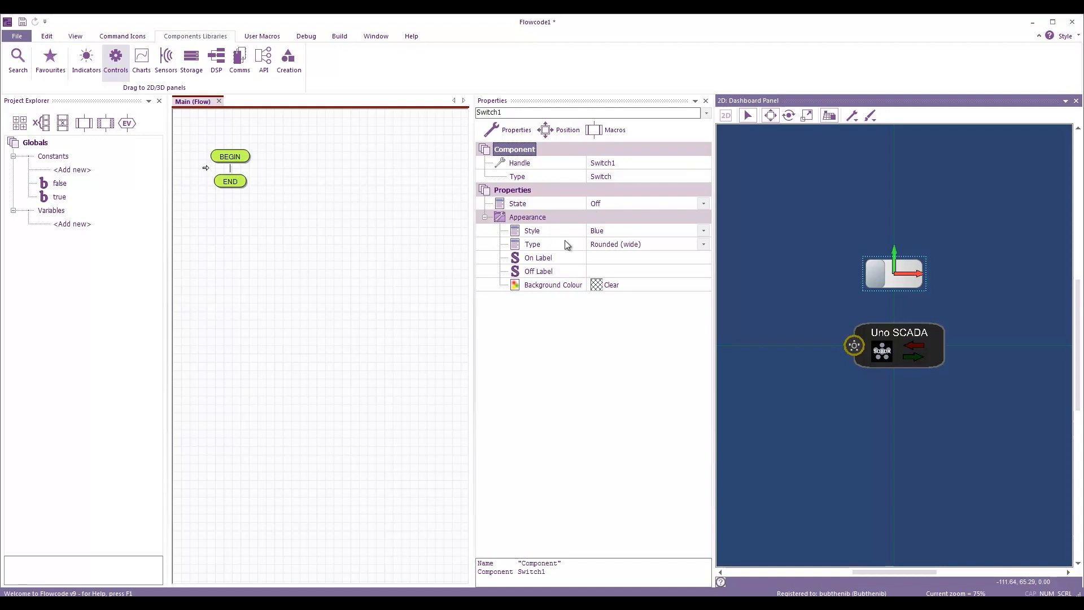
mouse_move(560, 274)
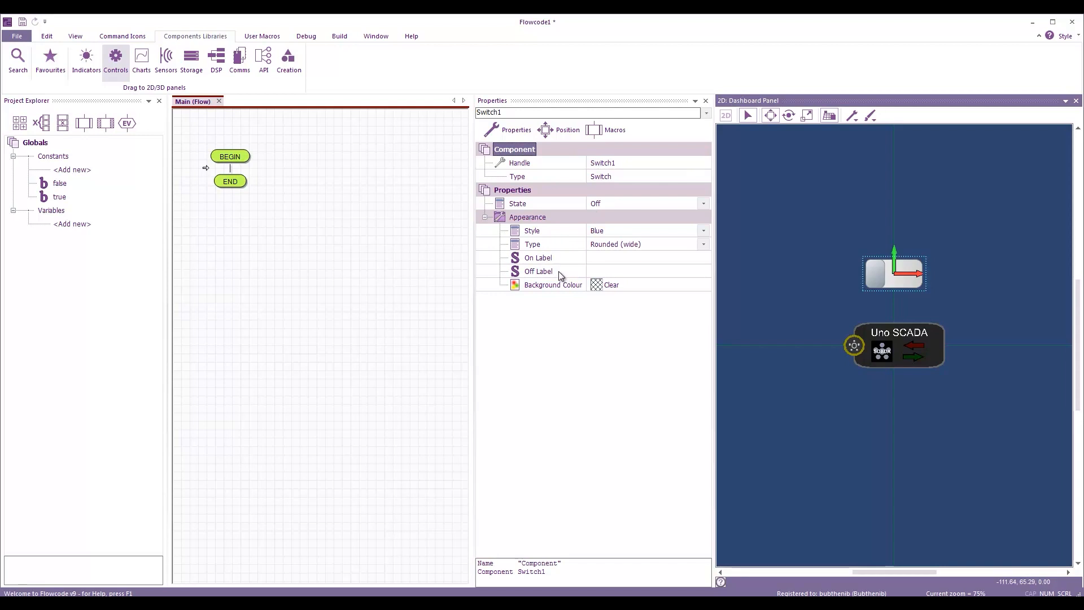
mouse_move(666, 284)
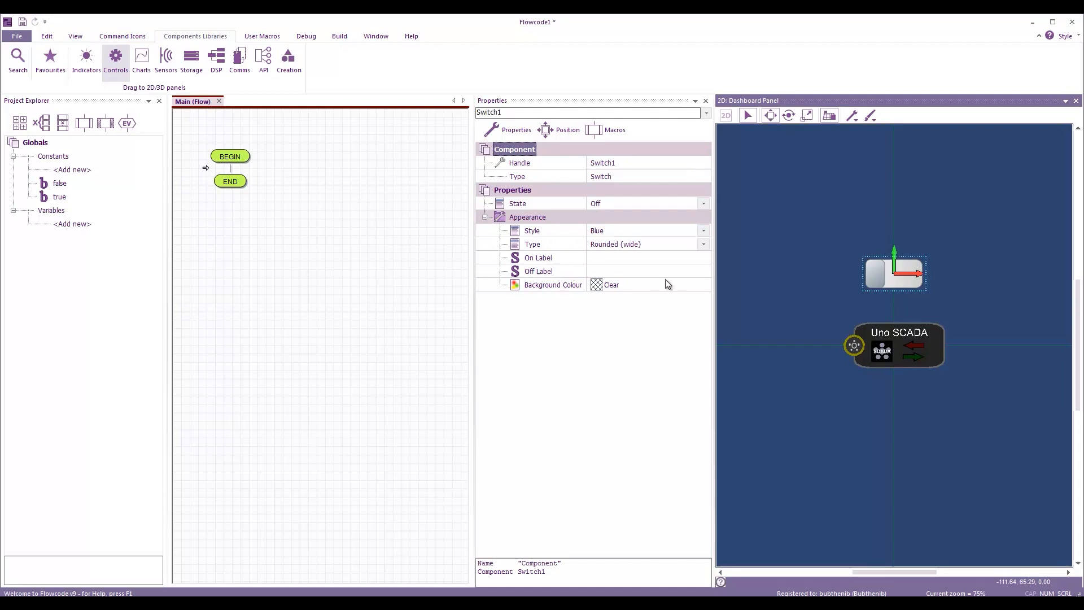
click(646, 258)
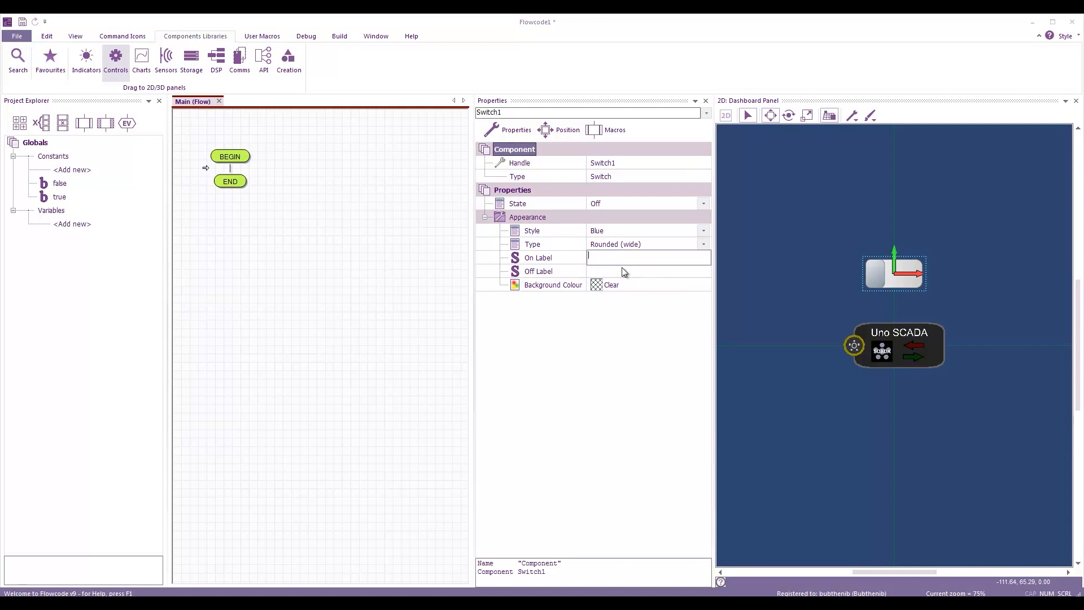
text(LE)
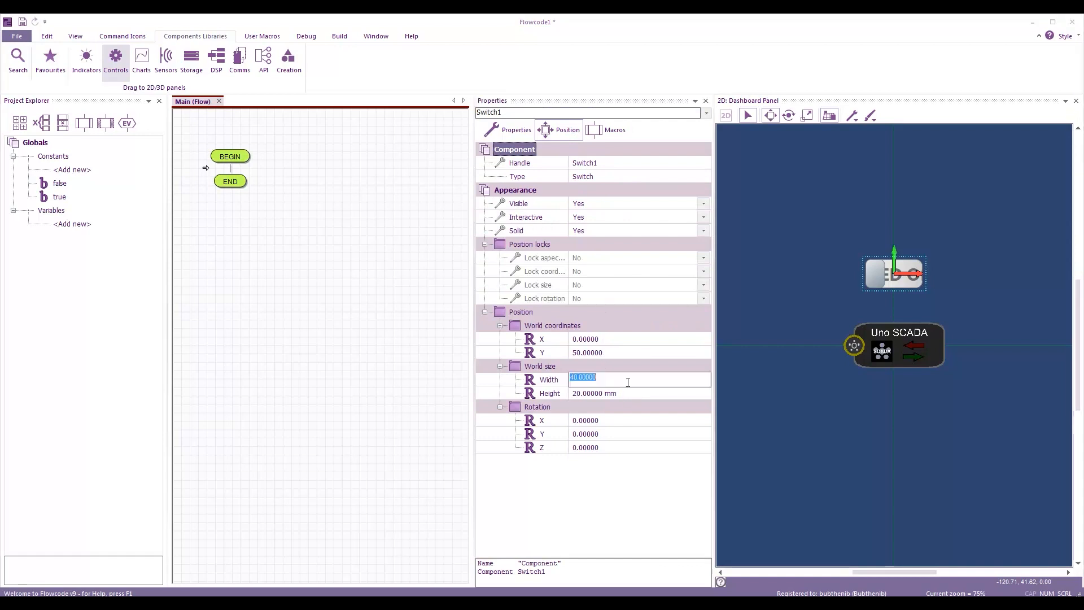
text(80)
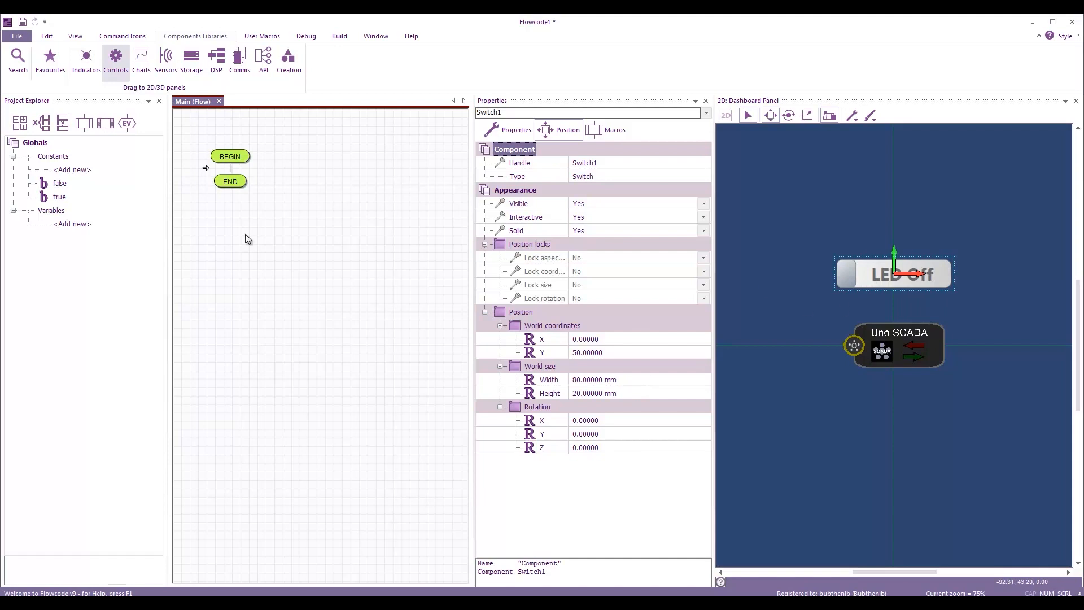
mouse_move(312, 40)
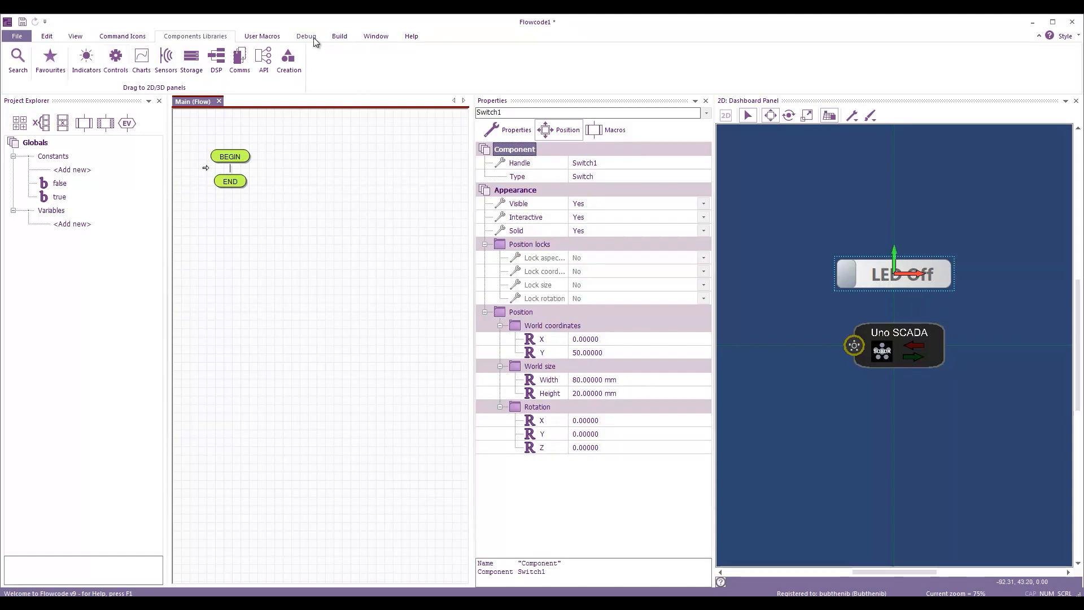
- Call Switch1 GetState returning into a new variable Switch in the loop
click(338, 36)
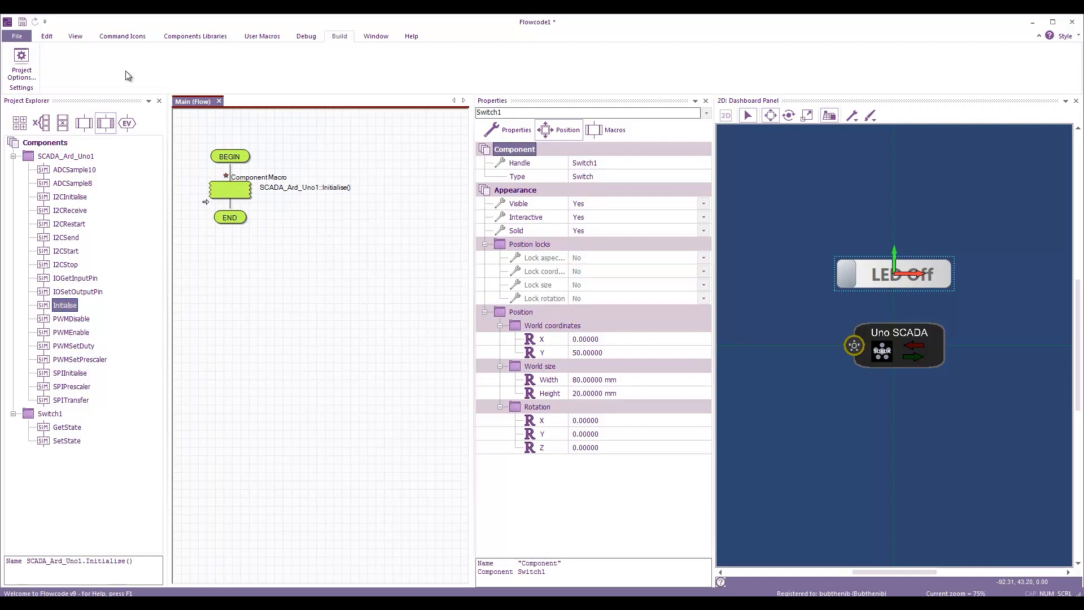
click(122, 36)
text(Switch)
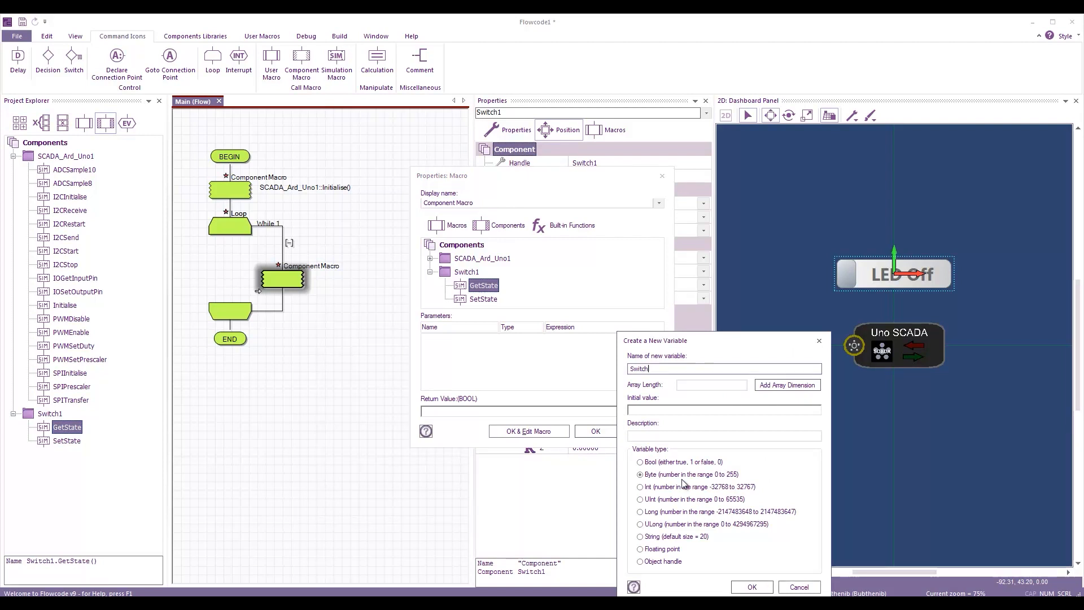
click(751, 586)
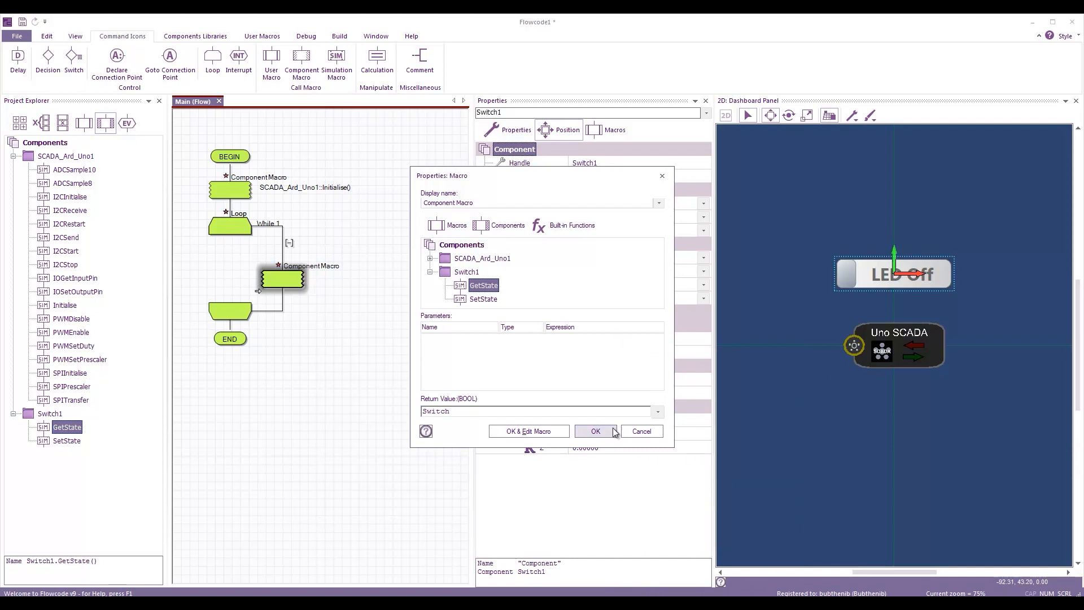
click(595, 430)
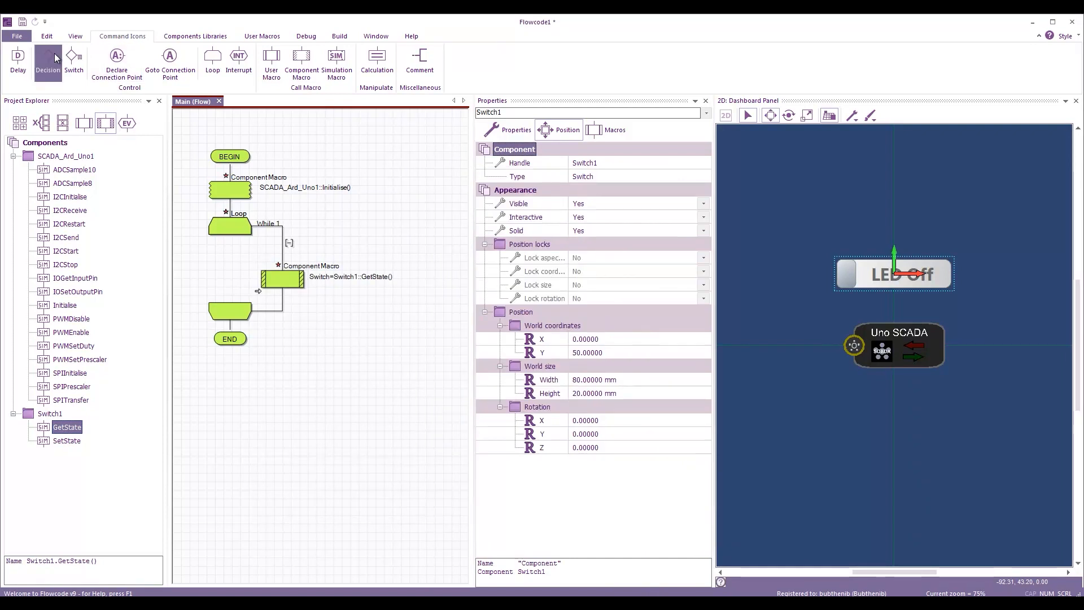
- Add a decision on Switch that calls IOSetOutputPin(8,...) in each branch
click(48, 62)
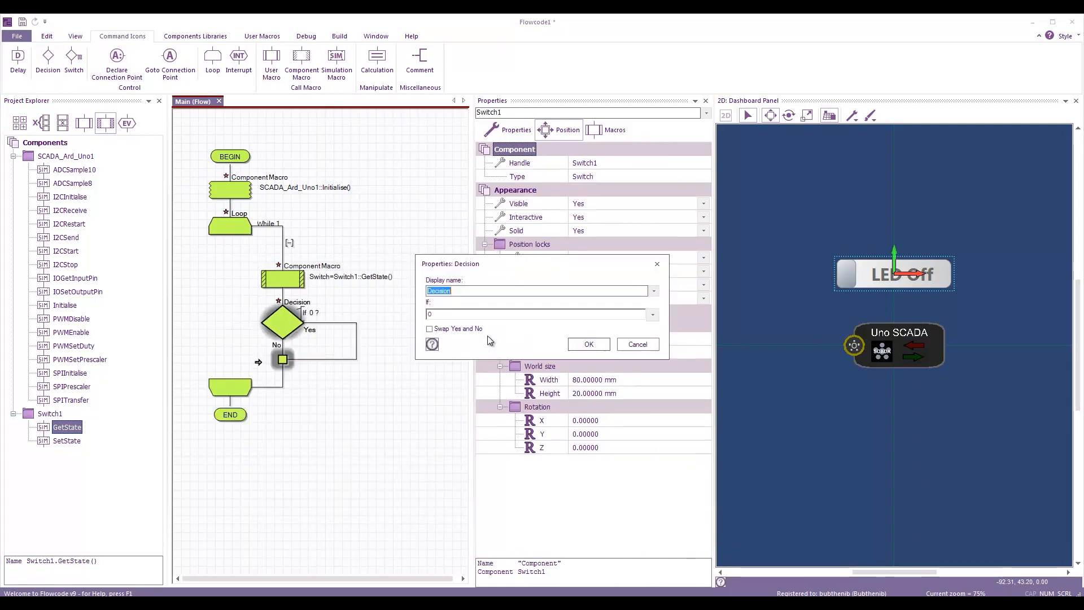
text(Sw1)
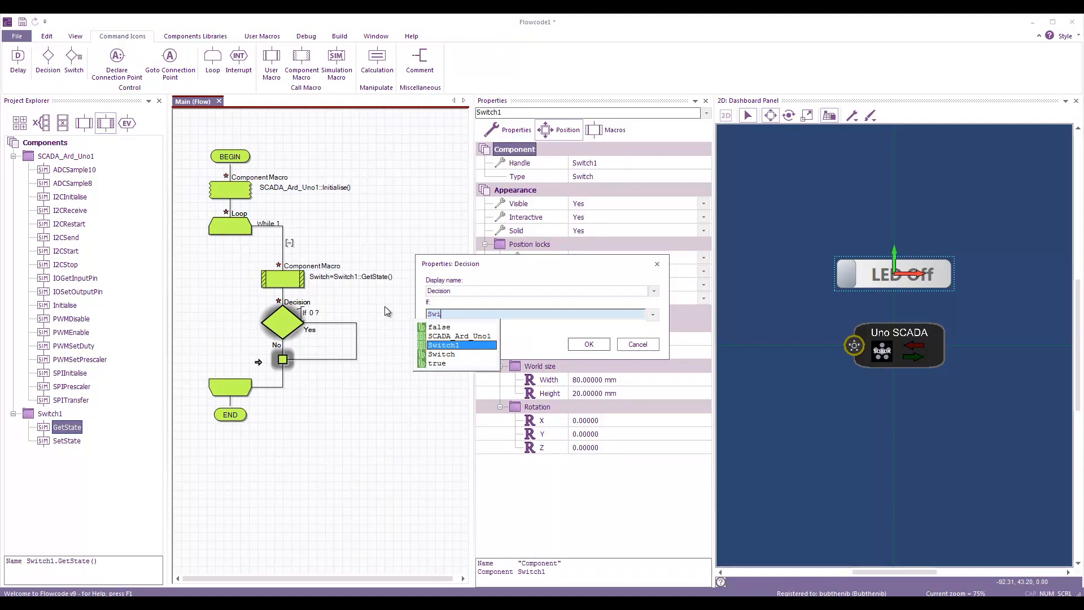
click(588, 344)
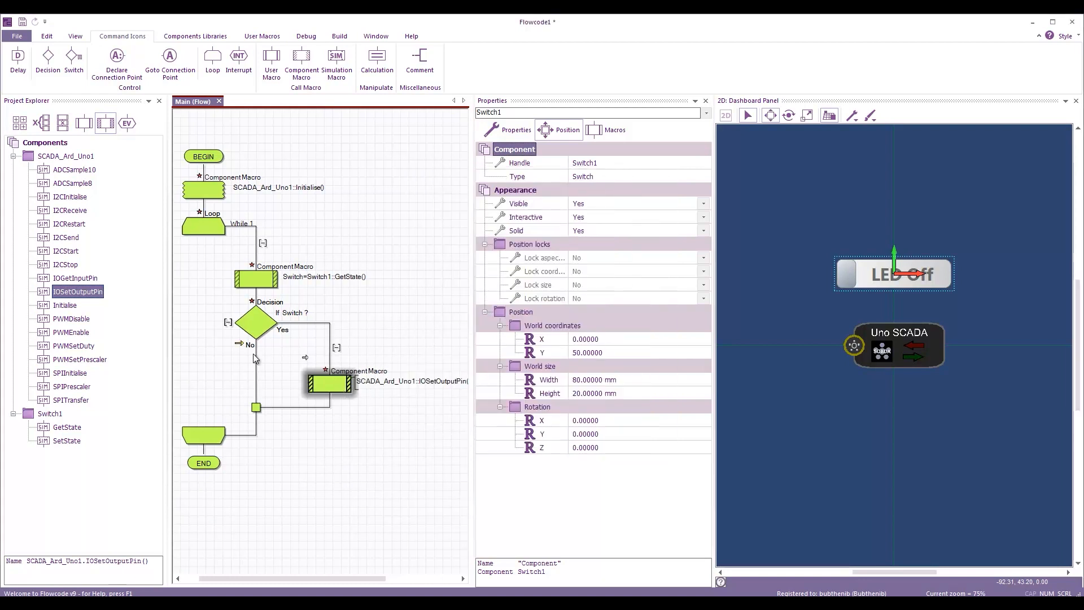
double_click(332, 383)
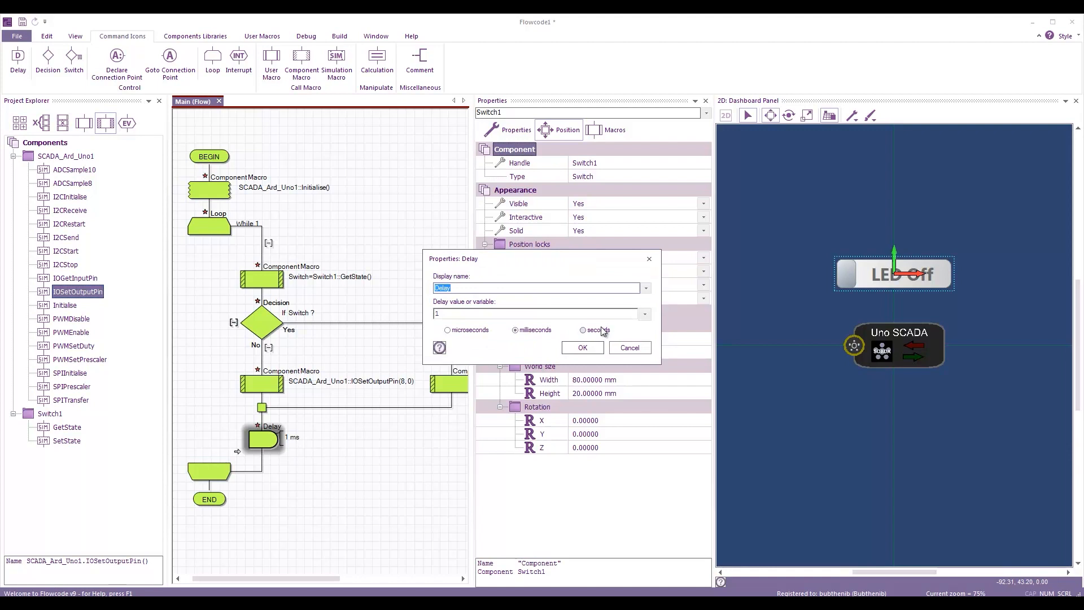
- Add a 100 ms delay at the end of the loop
text(100)
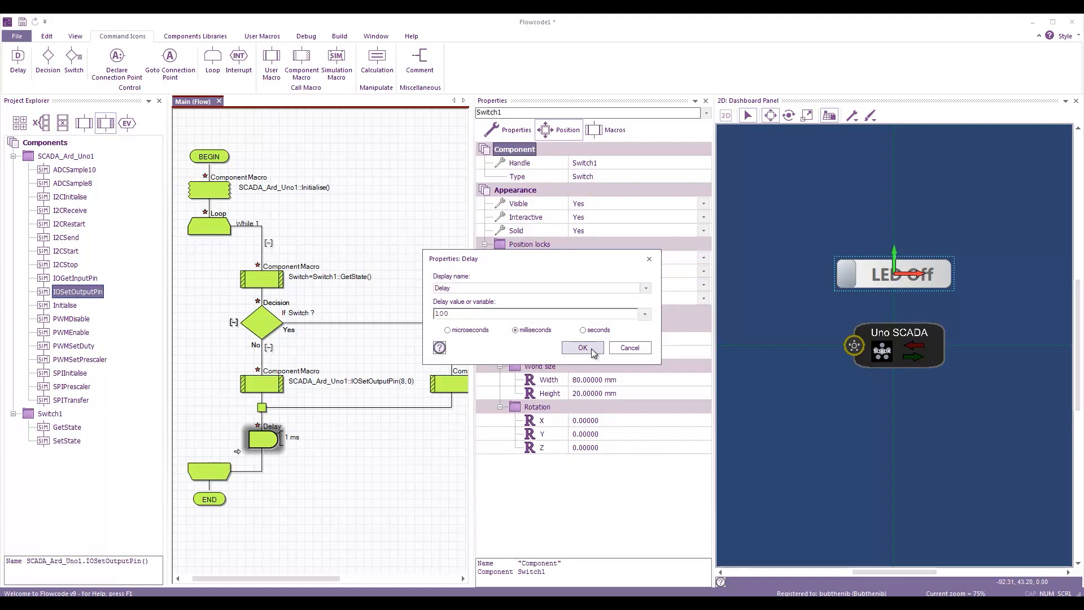
click(583, 346)
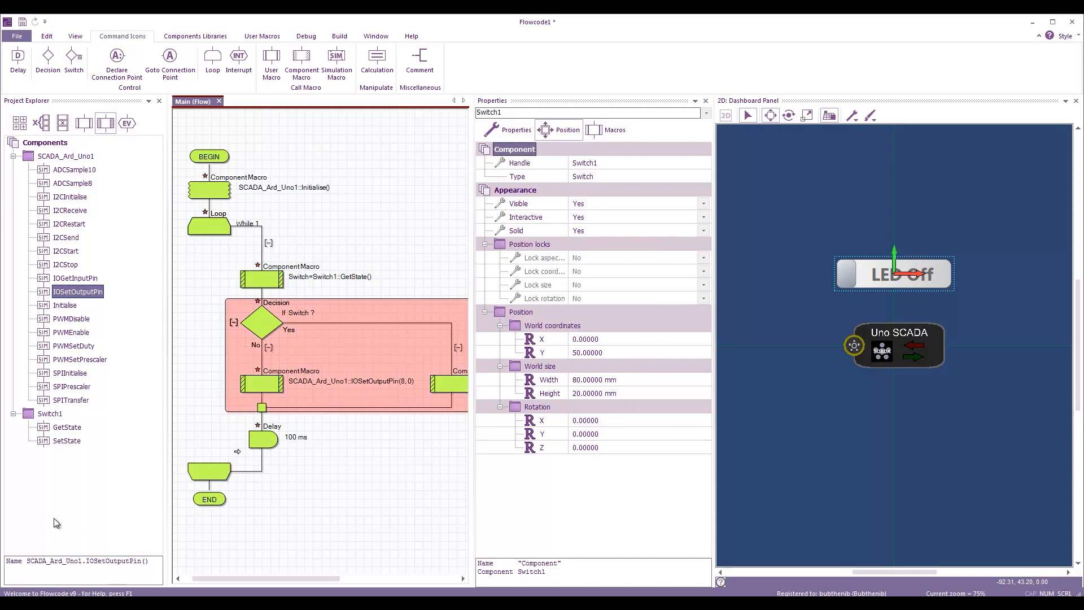
- Search the Start menu for 'am' and launch AMCap
click(7, 602)
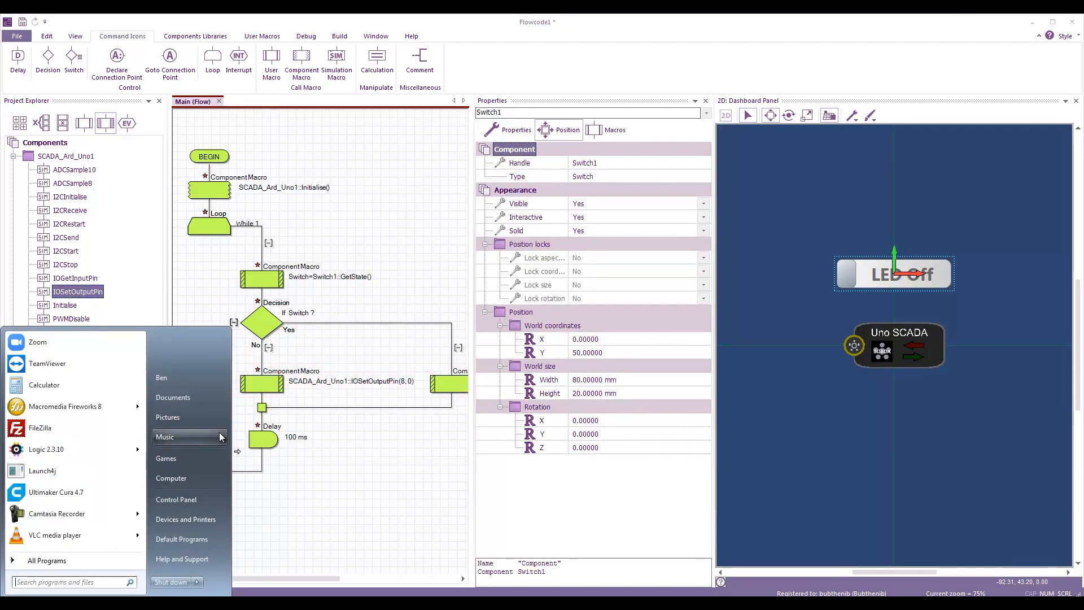
text(am)
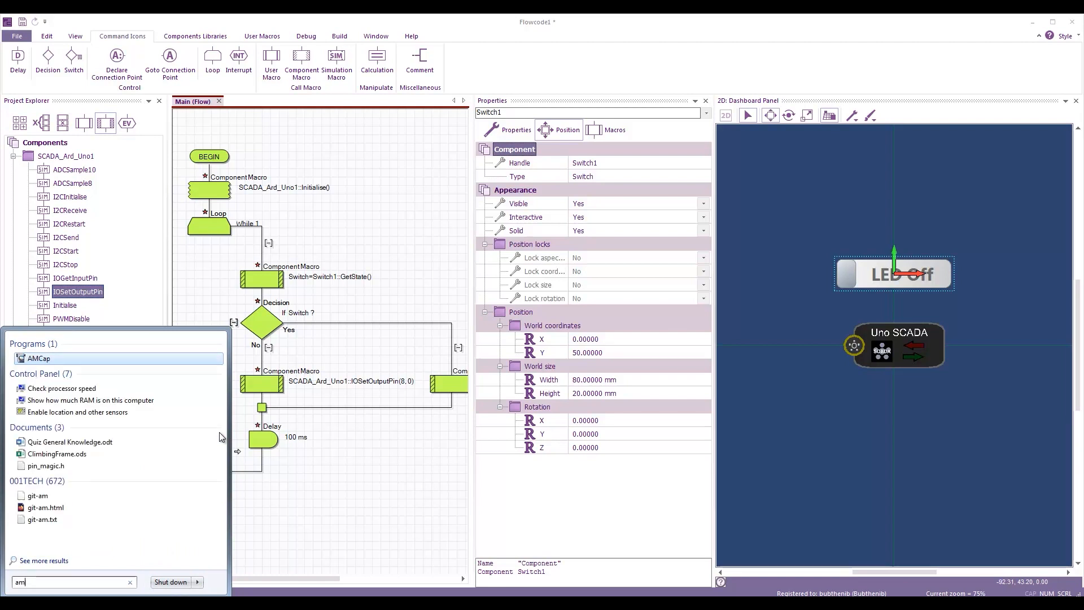
click(39, 358)
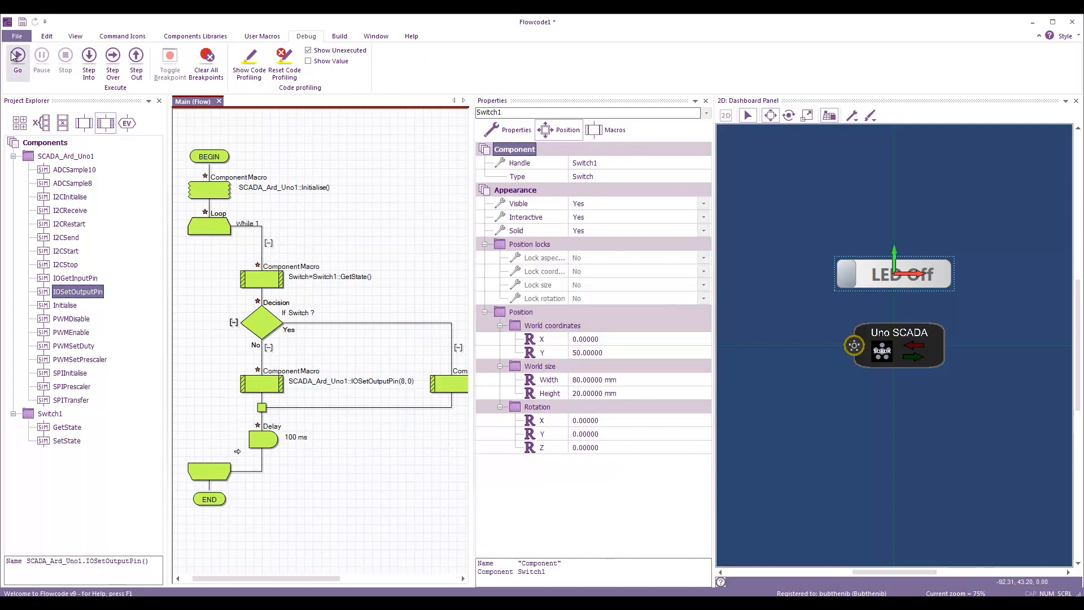
- Run the simulation and toggle the LED switch on the dashboard twice
click(16, 59)
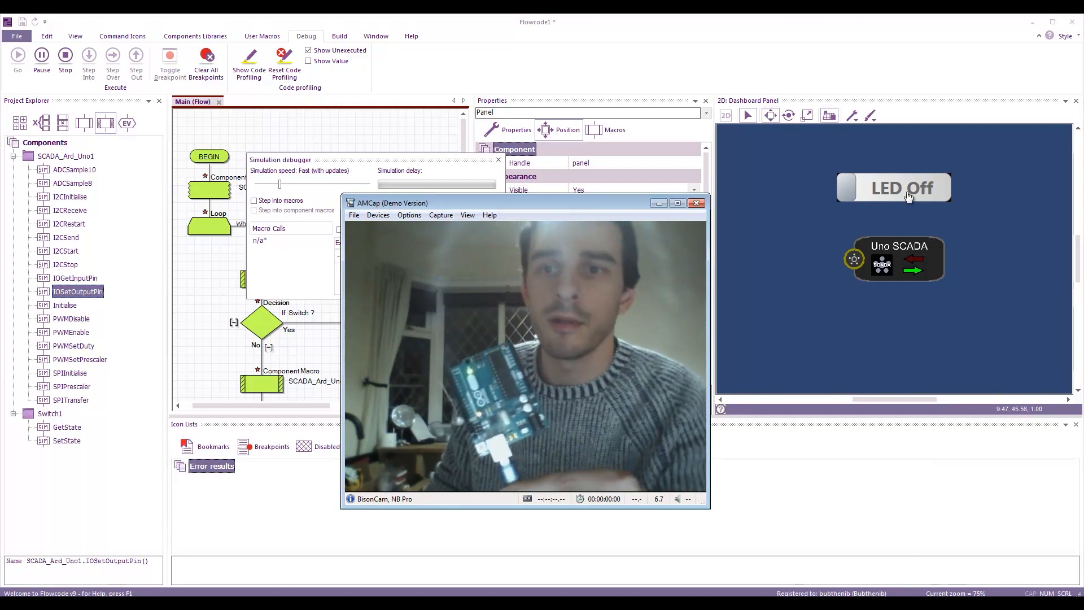
click(696, 202)
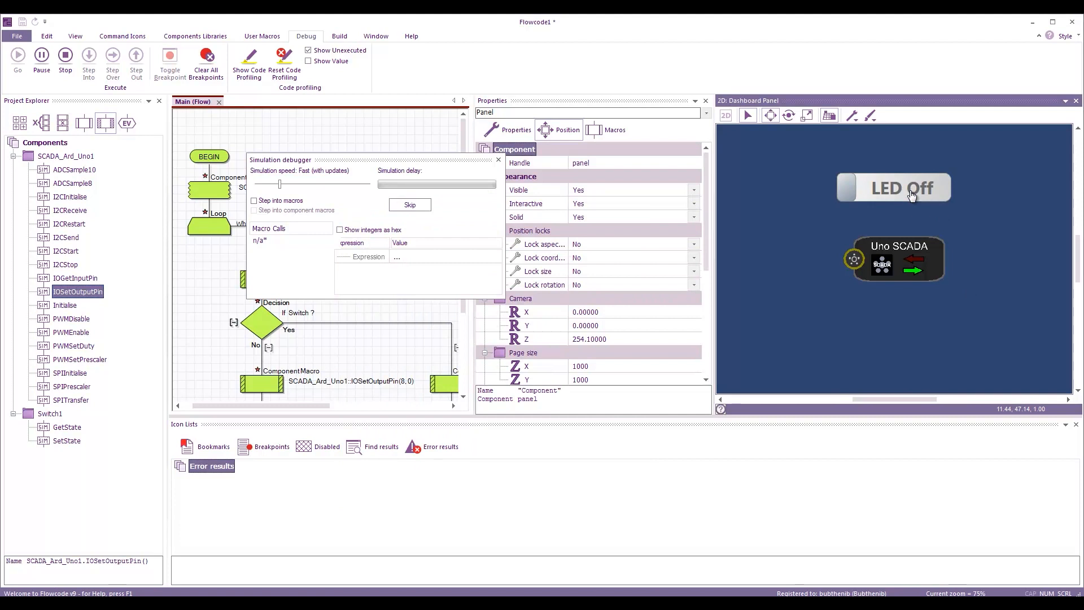
click(892, 188)
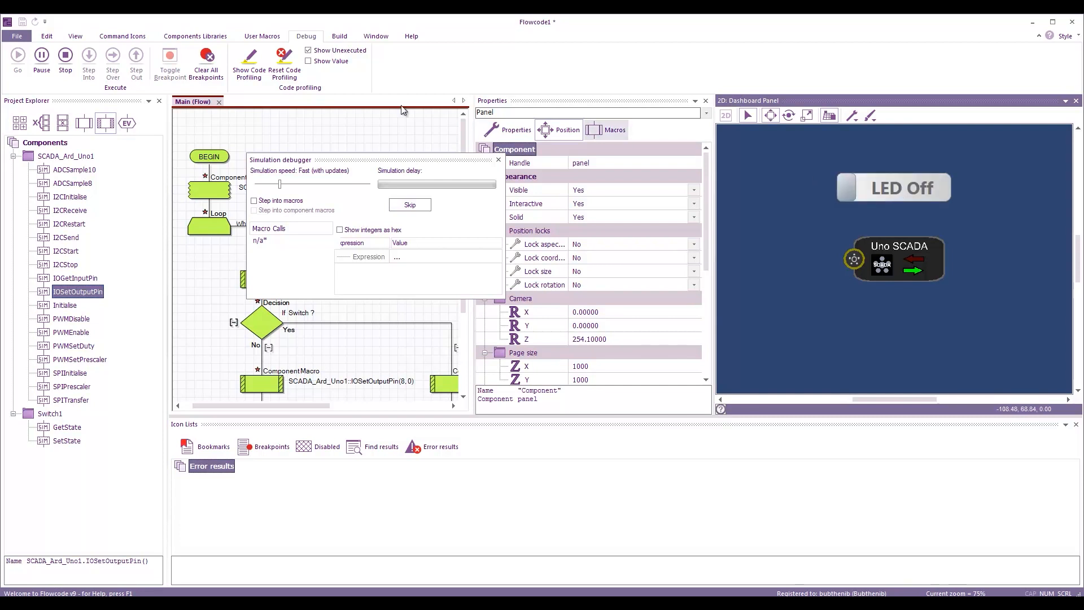
- Stop the simulation, set the Uno SCADA COM port to COM32, and run again
click(409, 205)
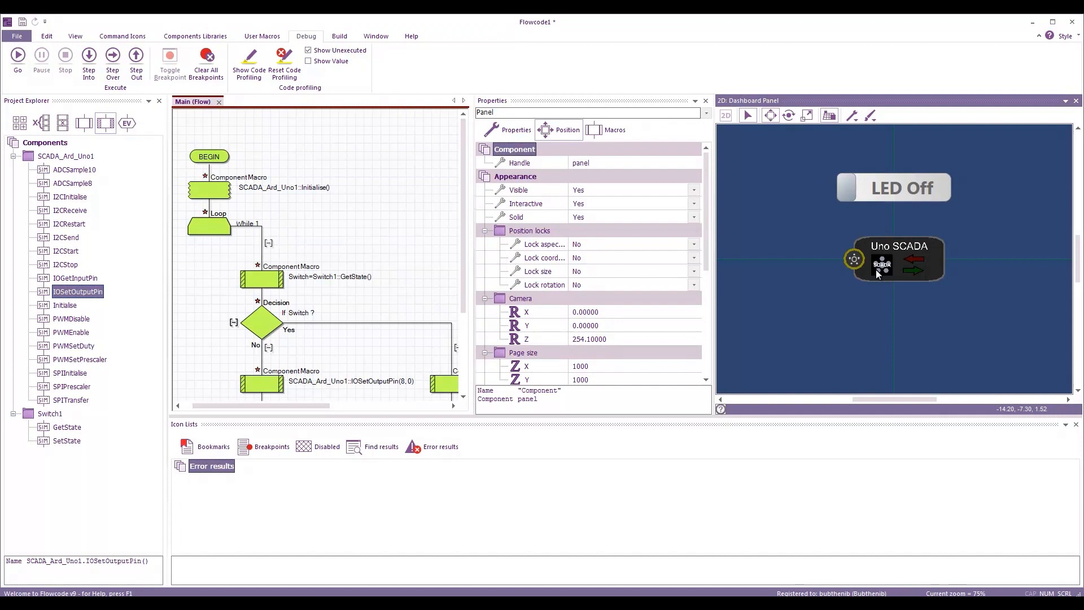
click(894, 260)
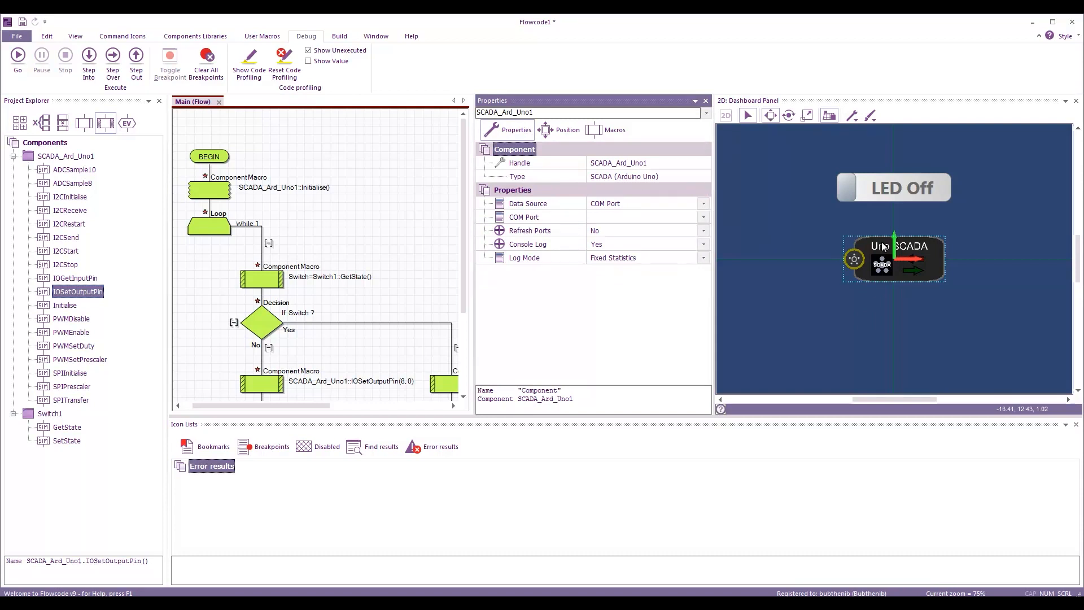
mouse_move(603, 225)
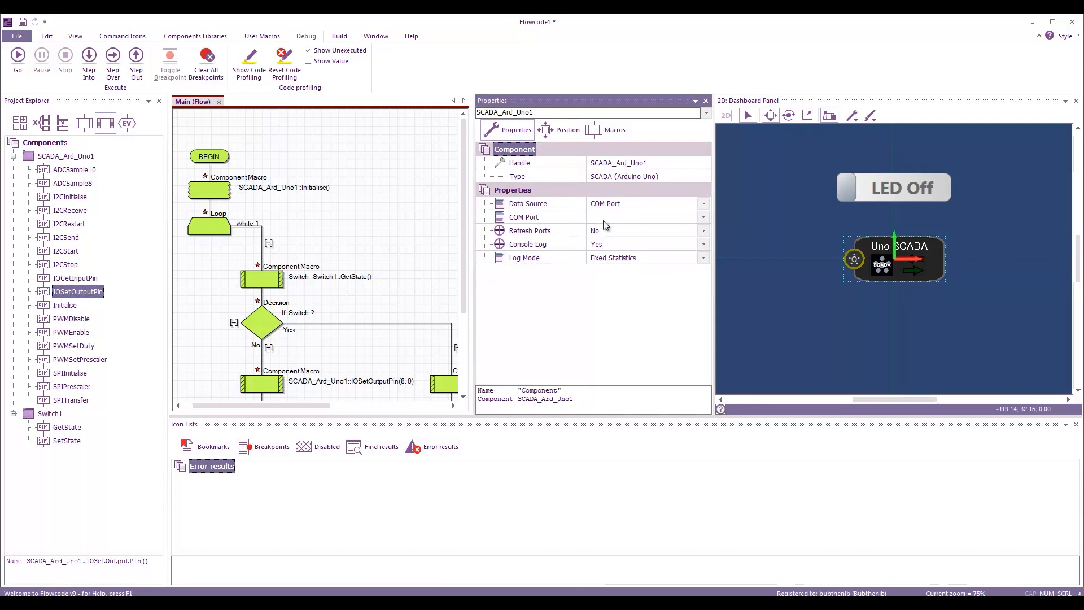
click(644, 217)
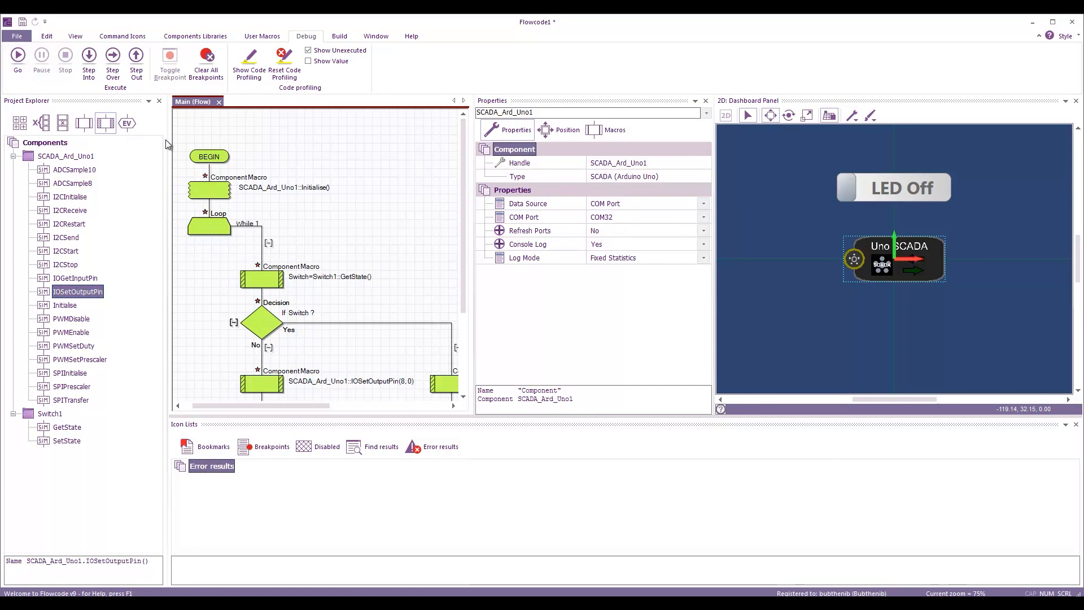
click(17, 59)
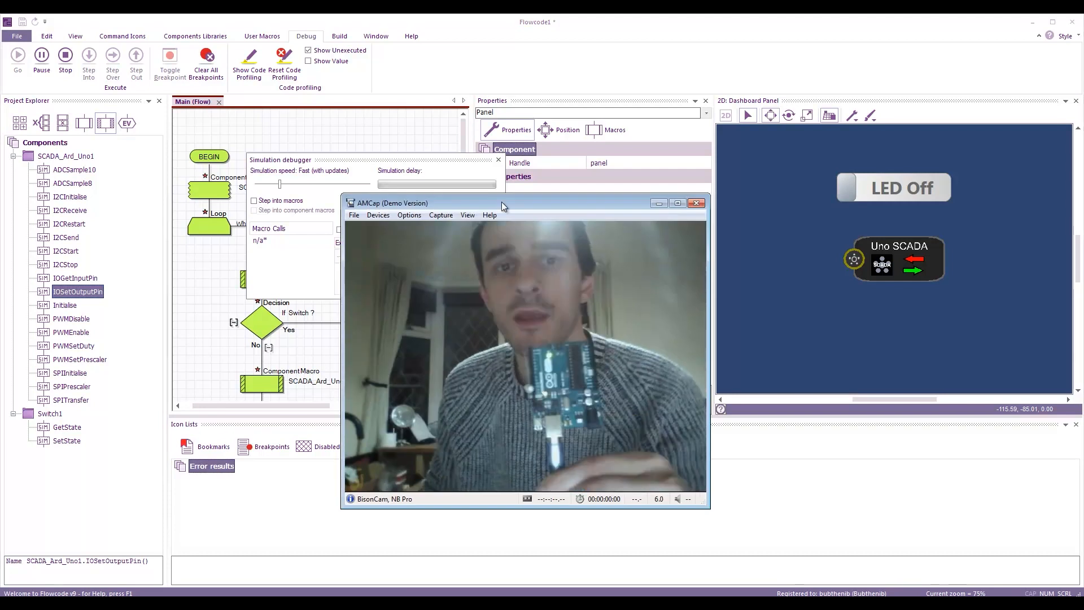
drag(504, 202, 408, 147)
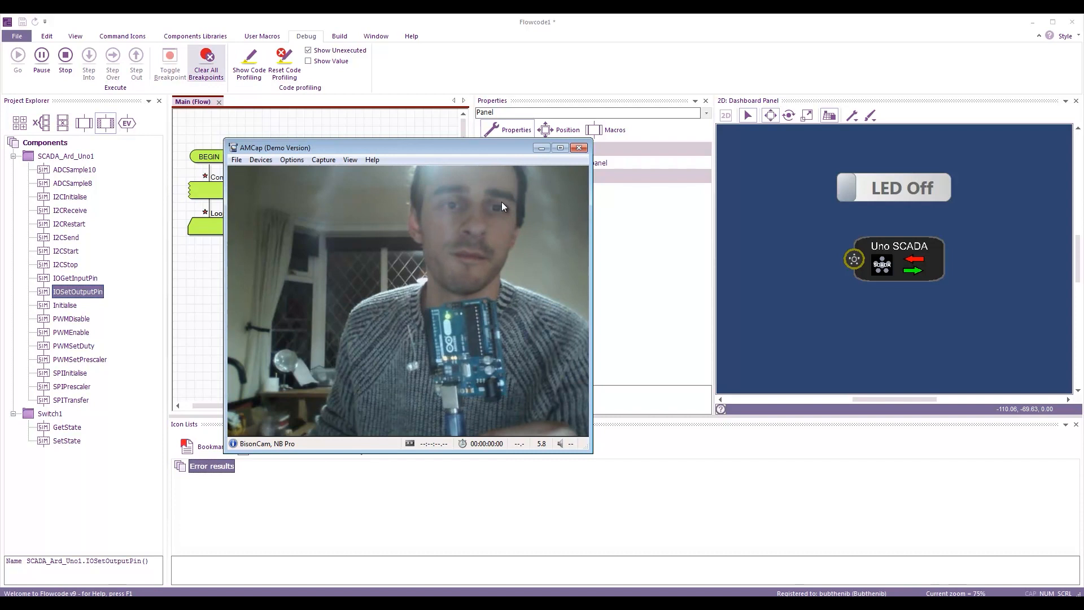
click(579, 147)
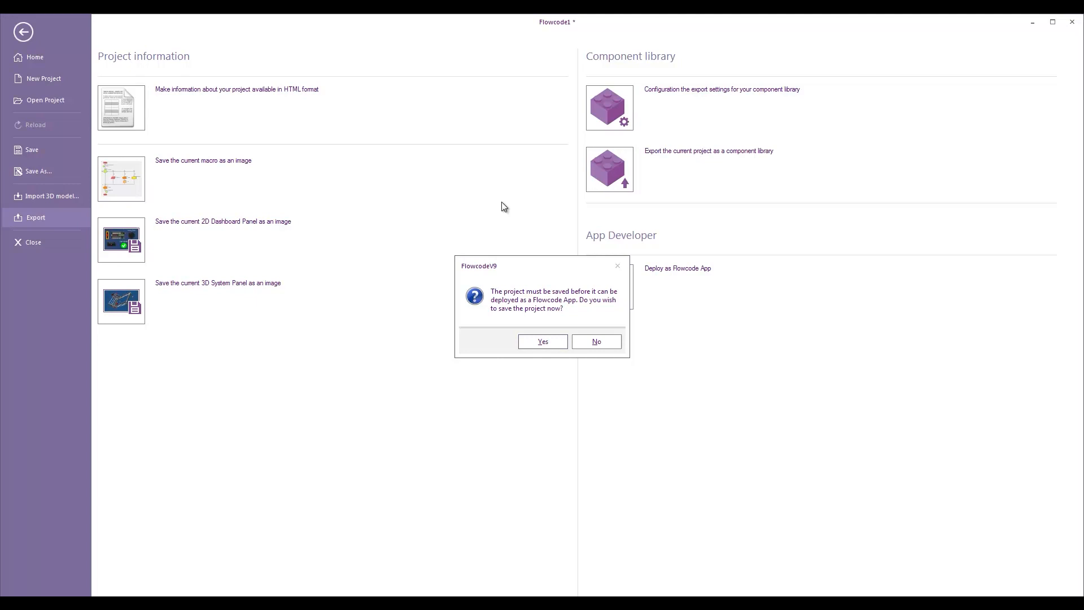
- Agree to save before deploying and name the project ArduinoLED
click(542, 341)
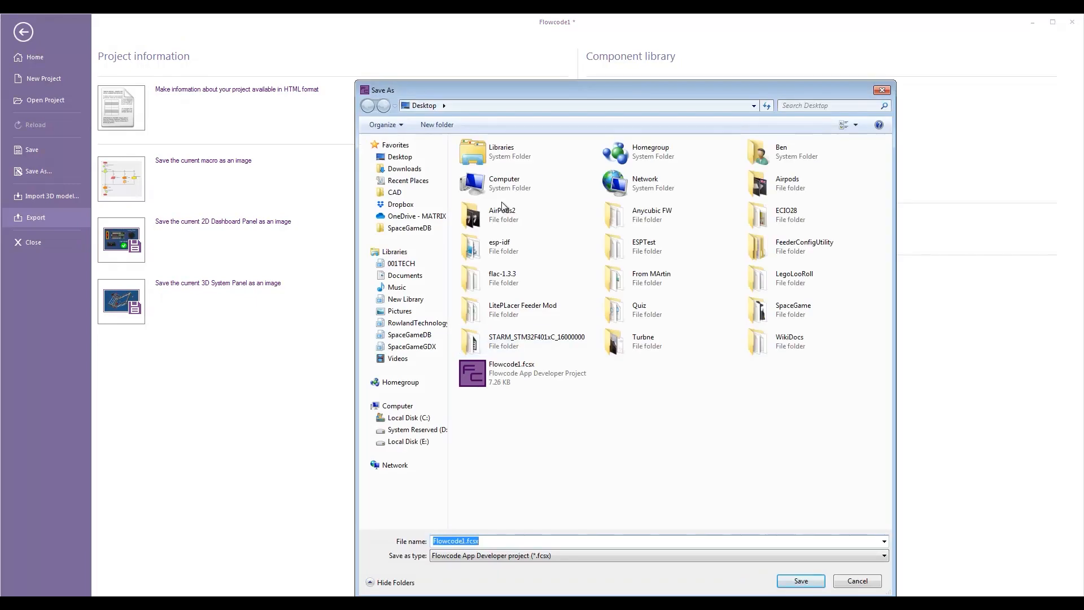
text(Ar)
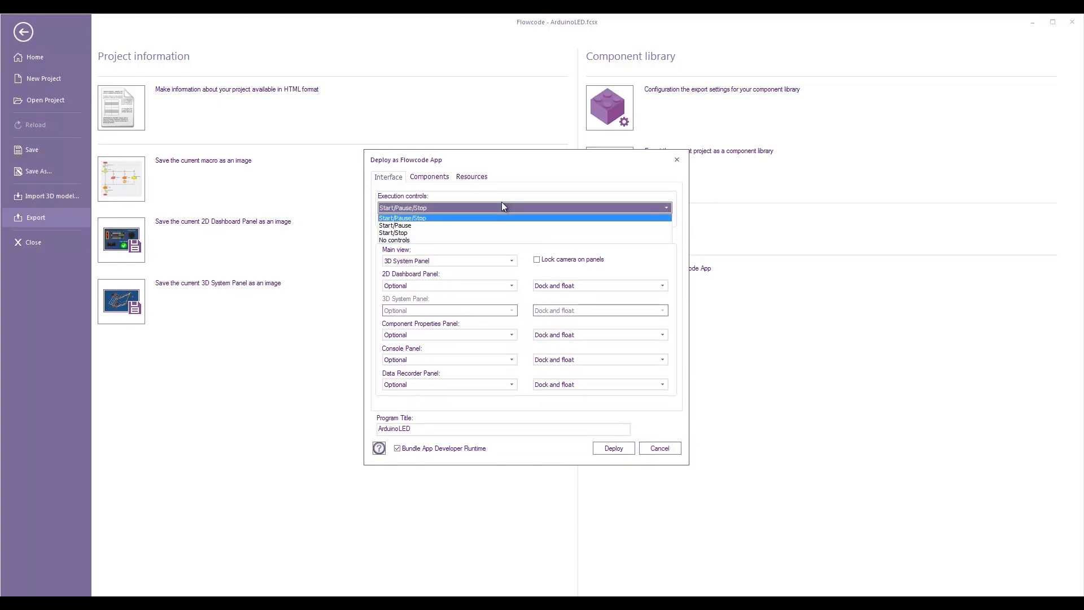
mouse_move(393, 239)
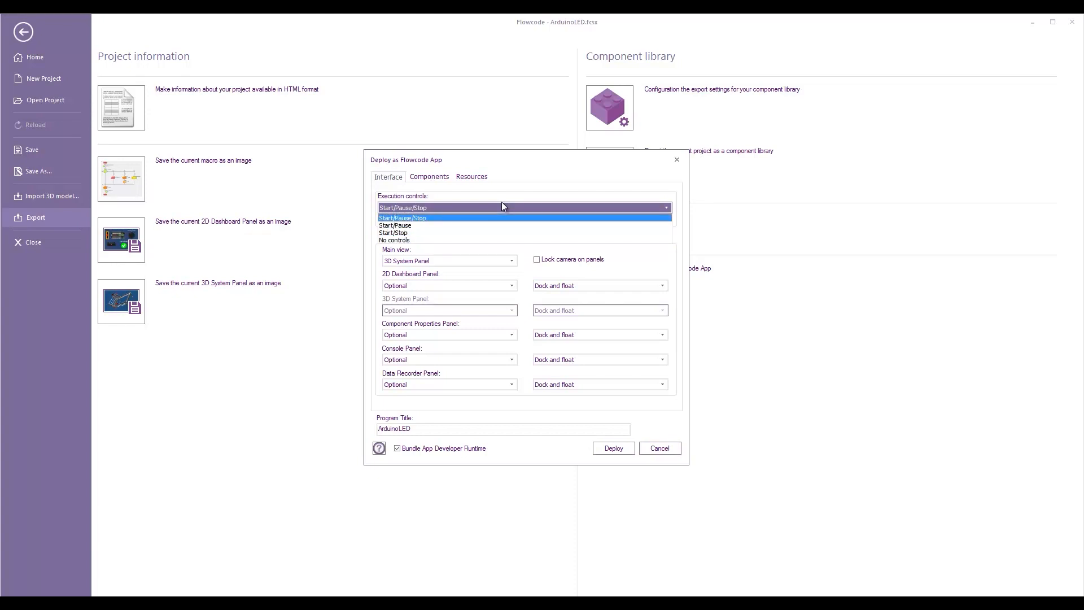
- Keep the start, pause and stop execution controls enabled in the app deployment settings
click(402, 217)
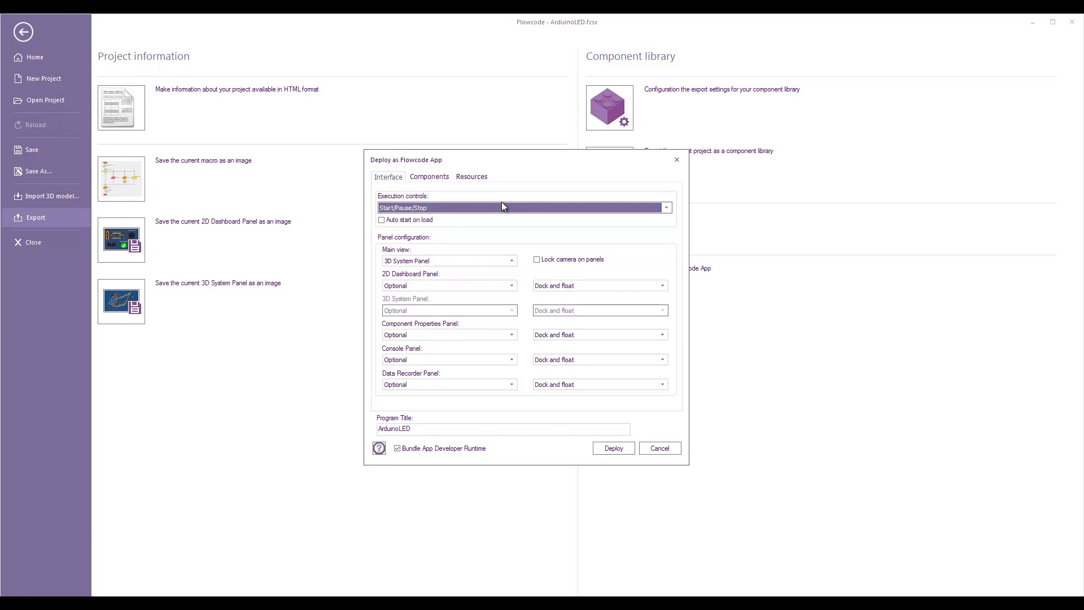
click(658, 448)
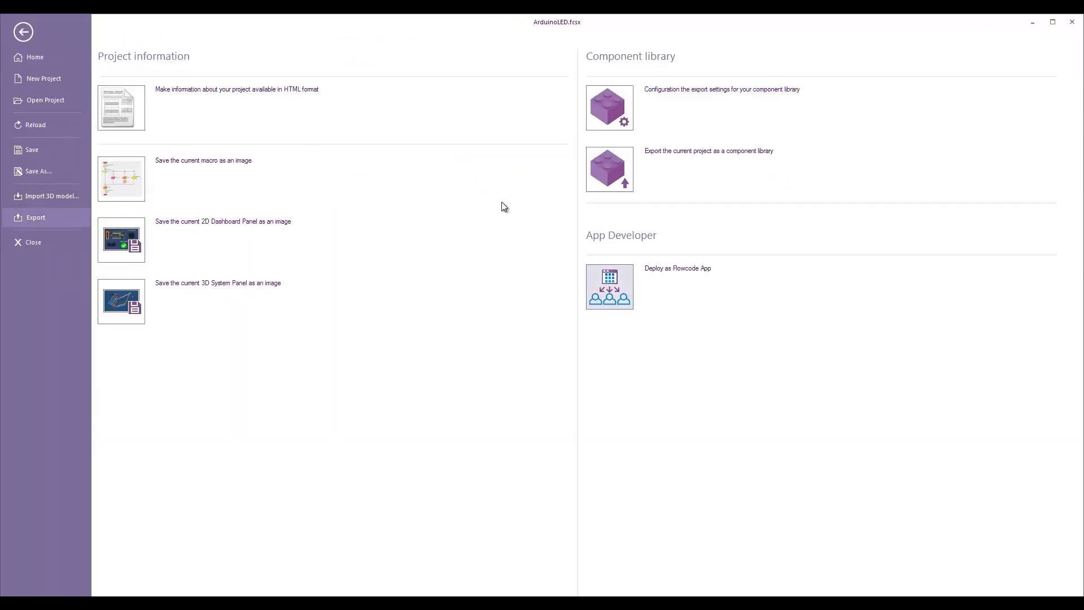
click(608, 286)
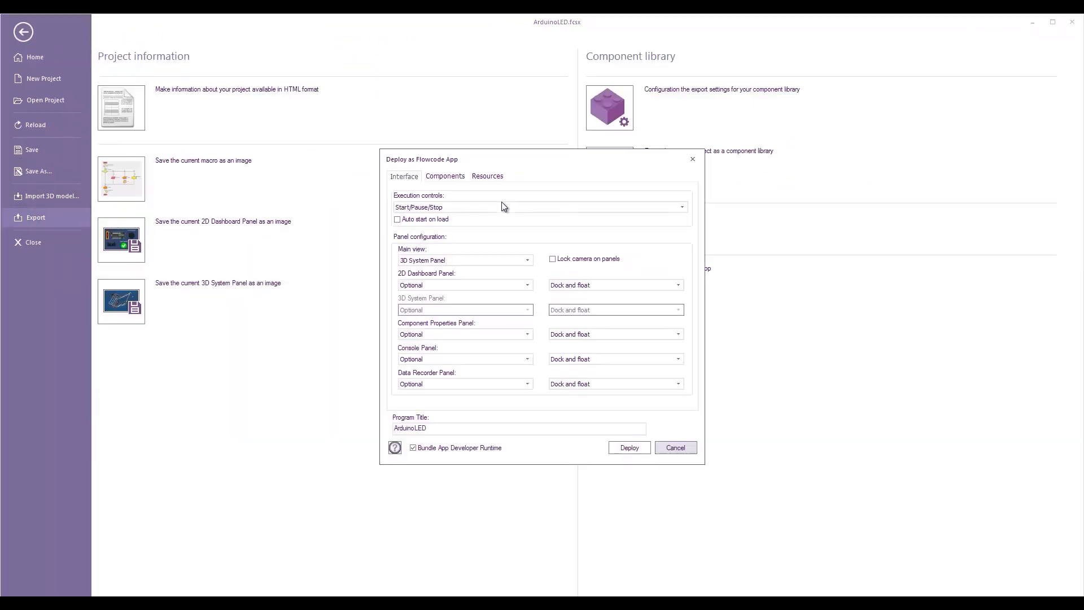
- Make the 2D Dashboard Panel the main view, set the properties panel display, then cancel the dialog
click(462, 260)
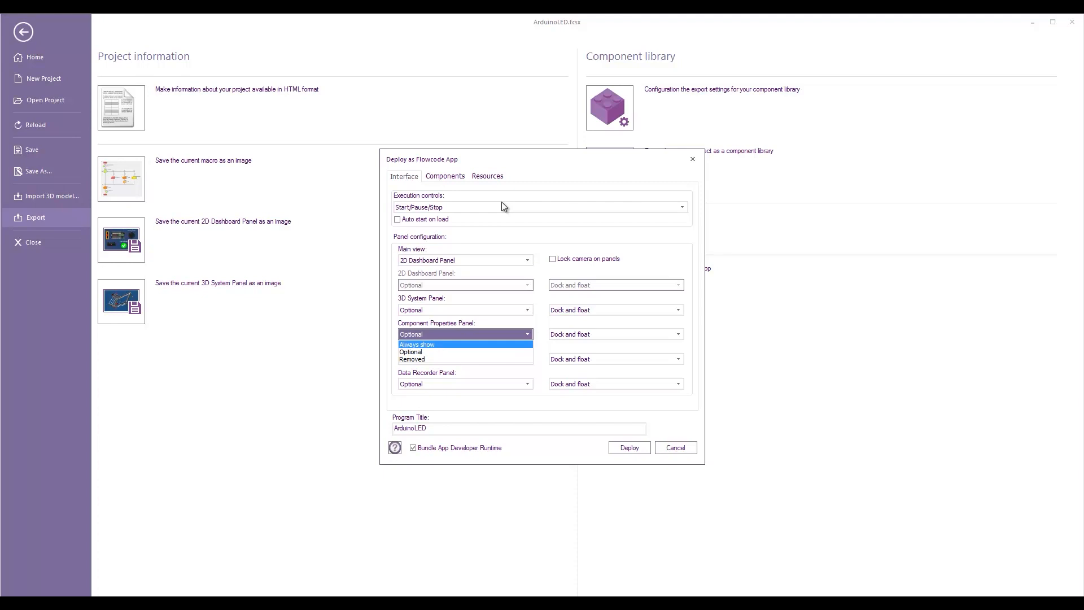
click(417, 344)
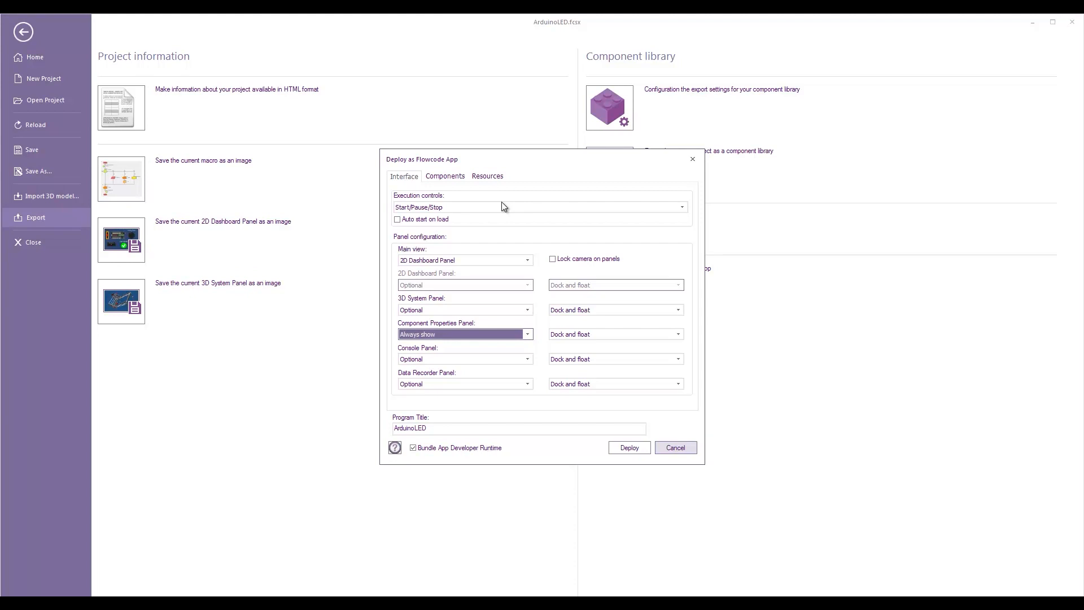
click(675, 447)
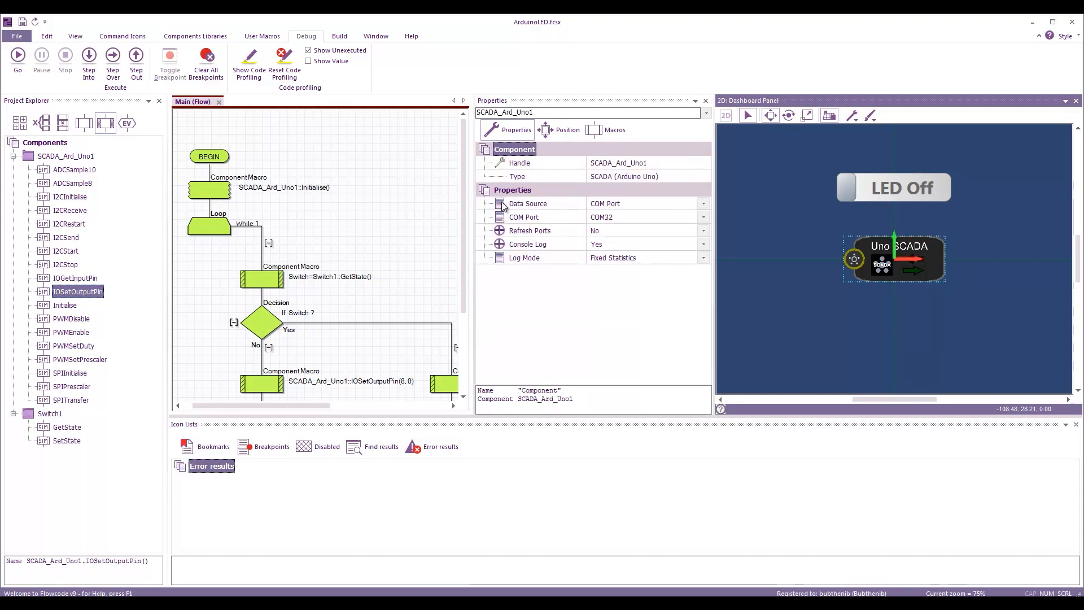
- Check the dashboard panel's COM Port property, then bring up File > Export for ArduinoLED.fcsx
click(523, 217)
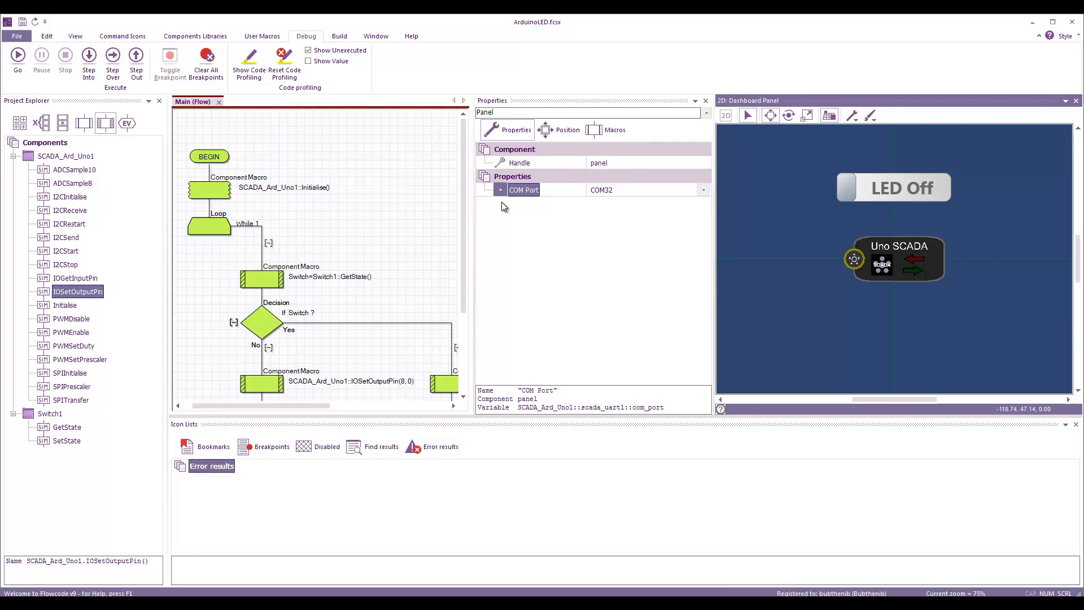
click(499, 189)
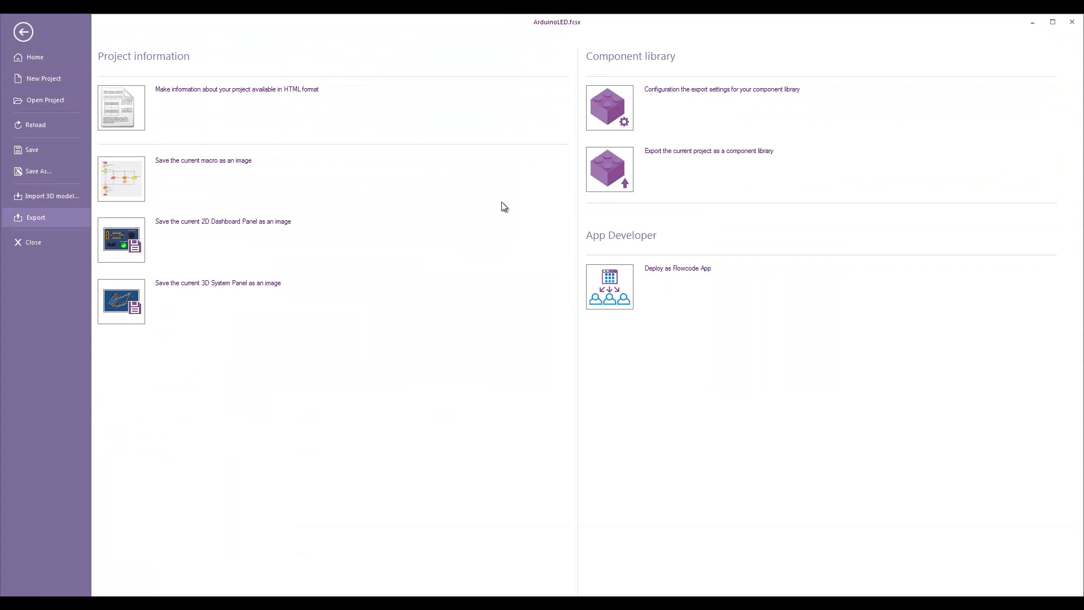
- In Deploy as Flowcode App Components, move SCADA_Ard_Uno1 to hidden and back to visible
click(677, 269)
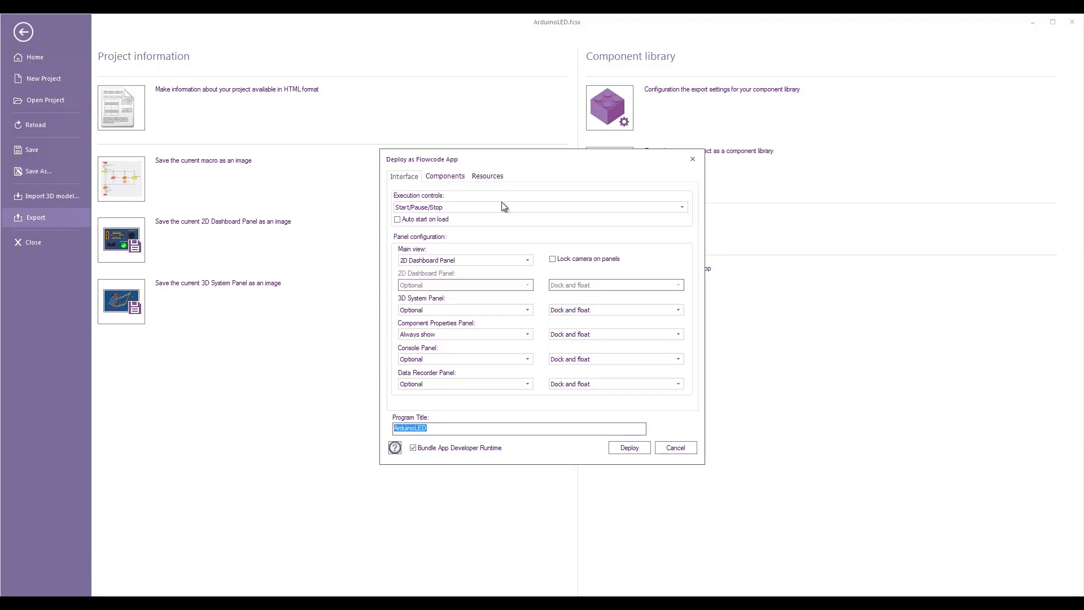
click(445, 176)
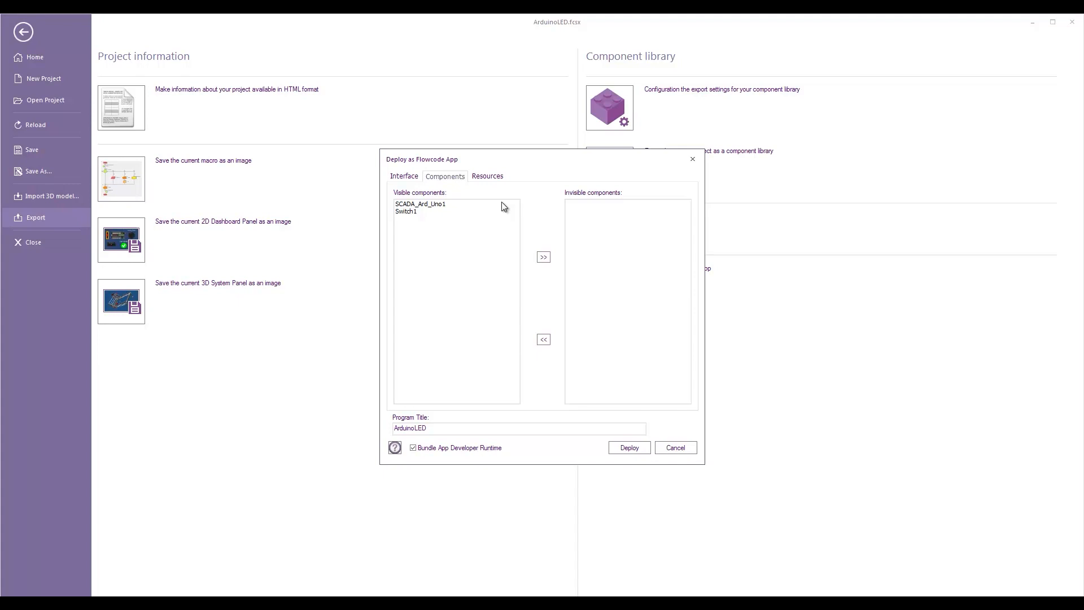
click(420, 204)
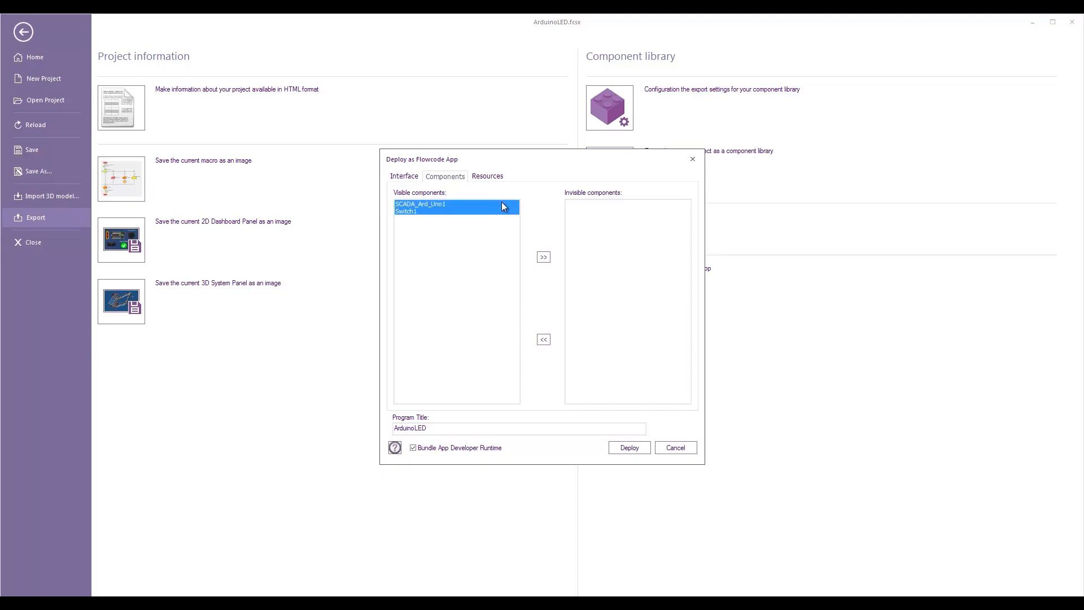
click(407, 211)
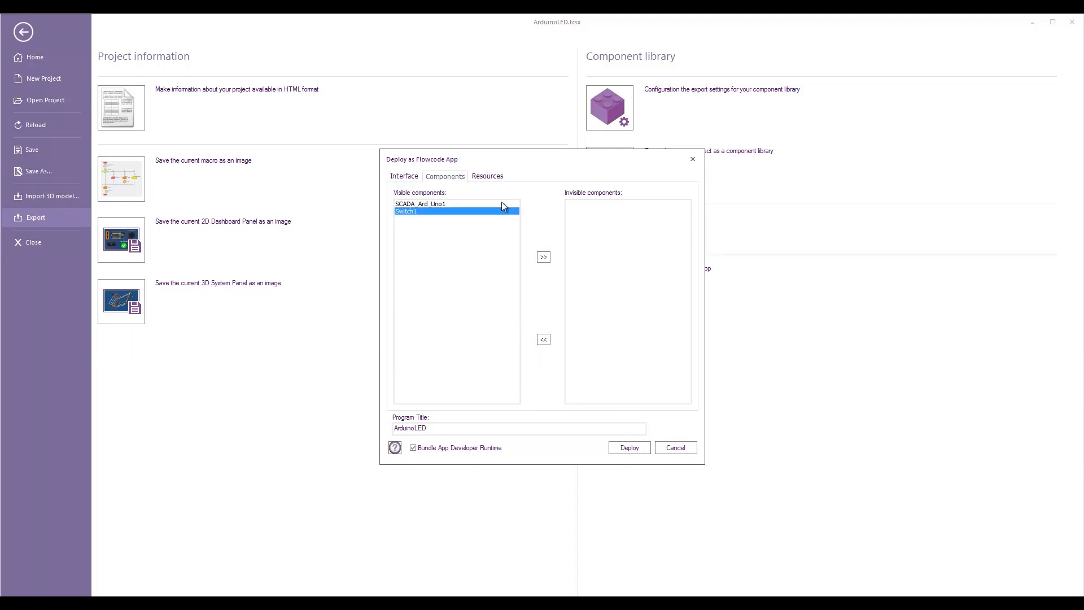
click(543, 256)
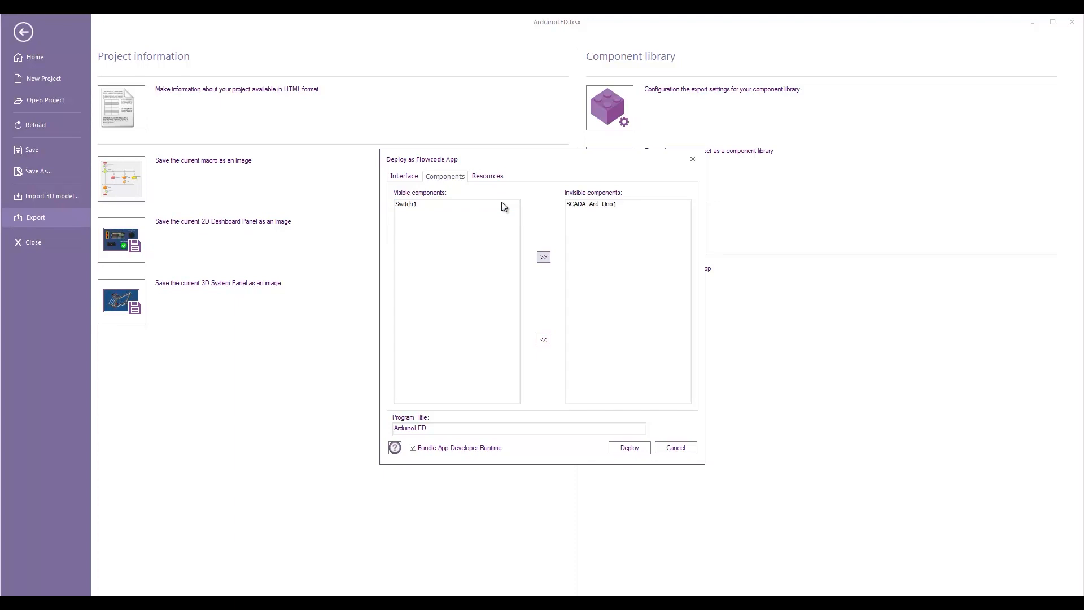
click(589, 204)
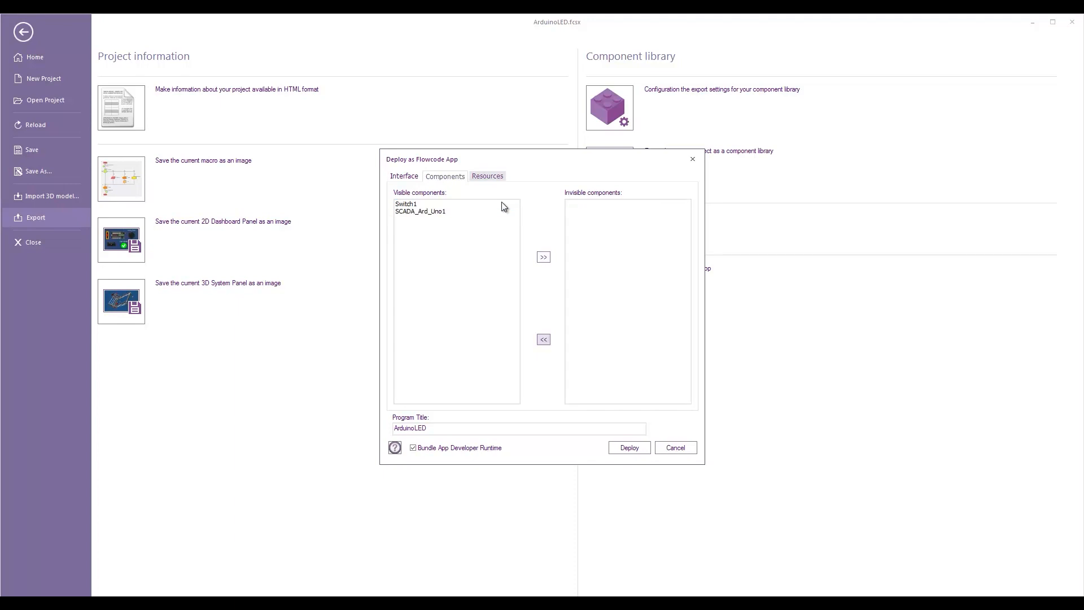
- Review the runtime Resources bundled with the app and return to the Interface settings
click(487, 176)
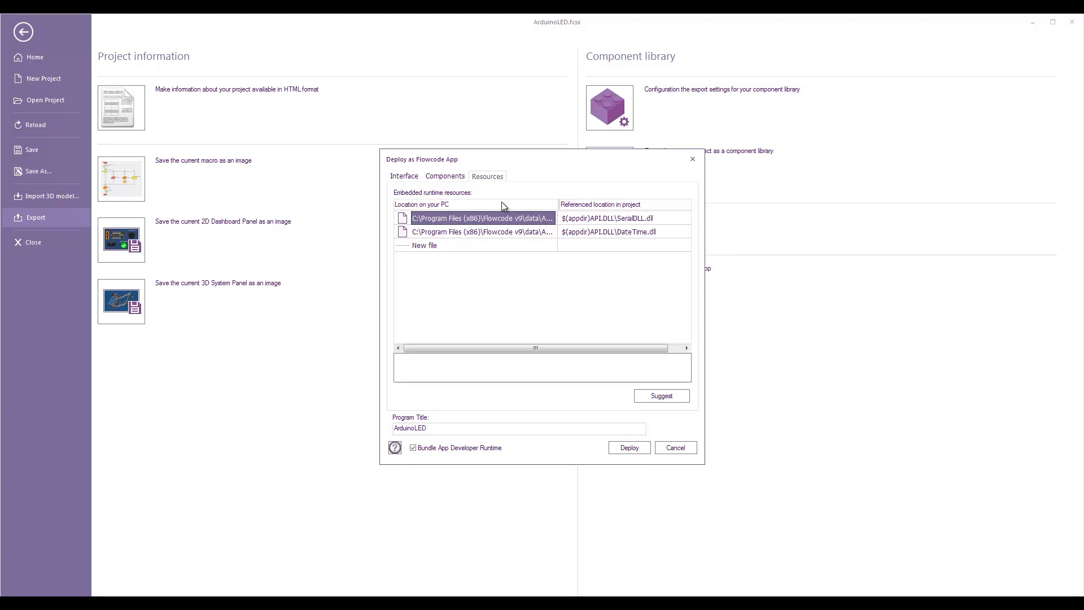
click(404, 176)
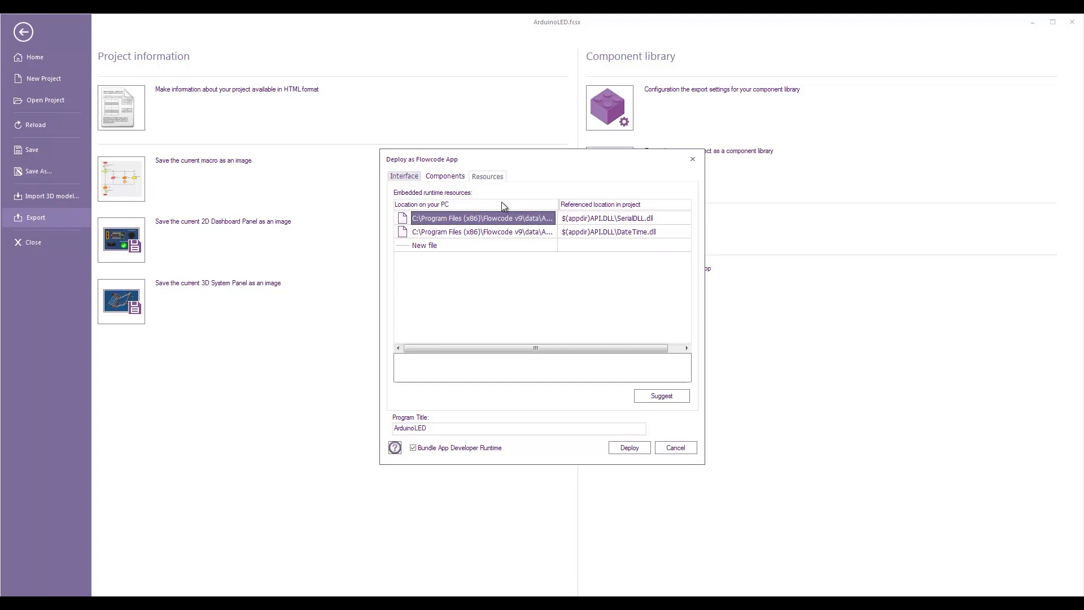
click(404, 176)
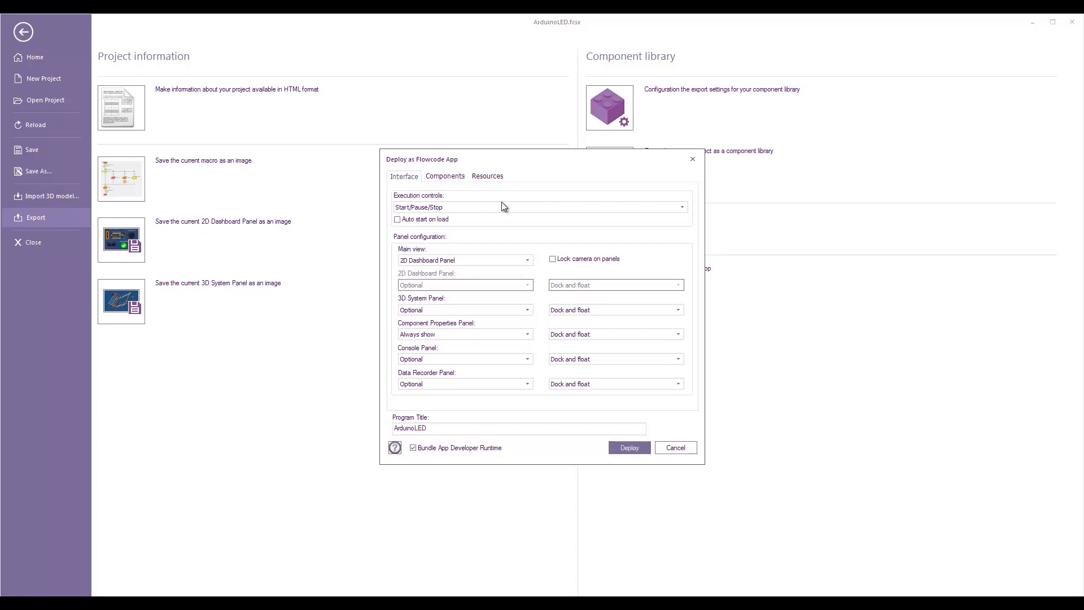
- Deploy ArduinoLED as a Flowcode App to the Desktop and acknowledge the success message
click(628, 447)
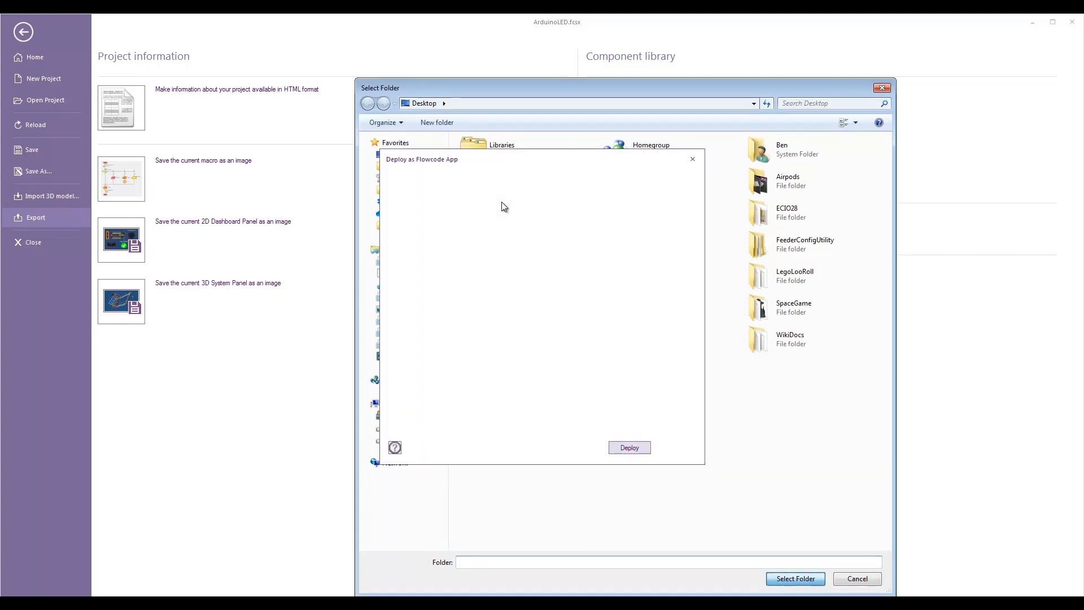
click(794, 578)
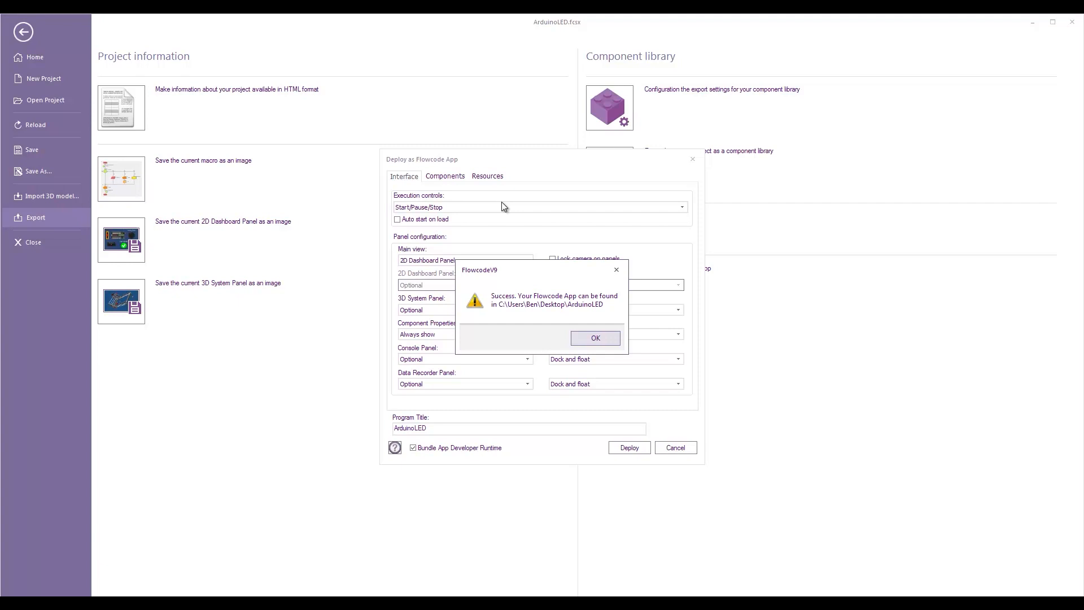
click(593, 337)
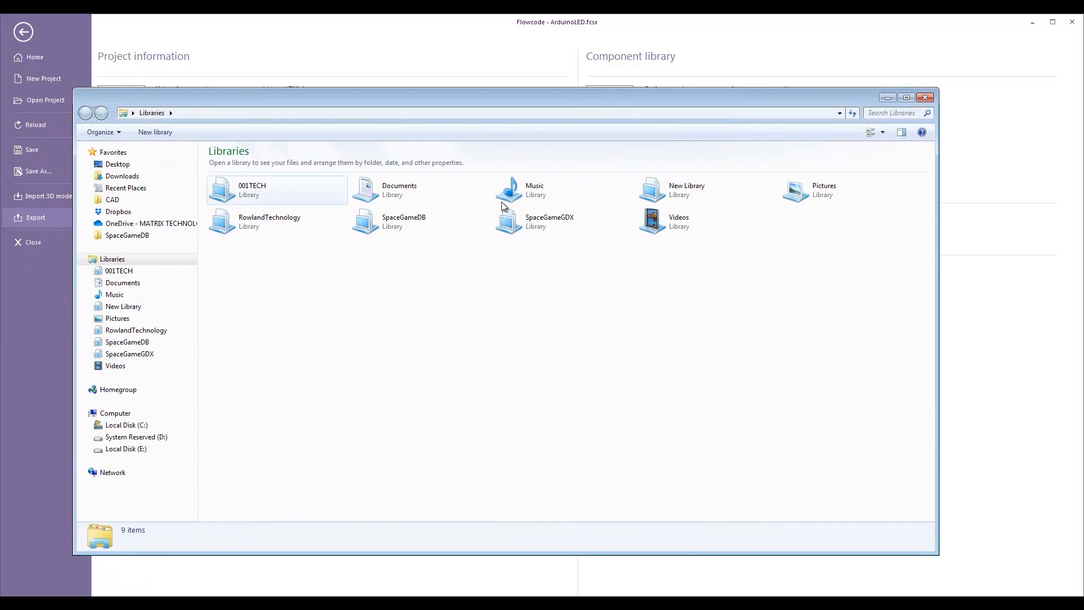
- From the Desktop ArduinoLED folder, launch the ArduinoLED.mscada app file
click(117, 164)
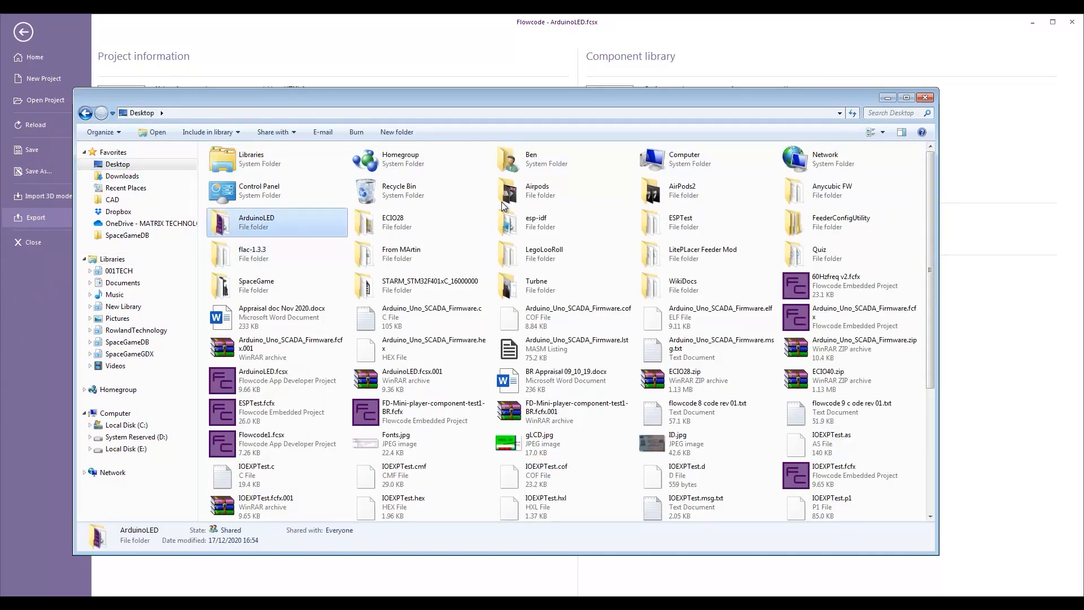
double_click(257, 223)
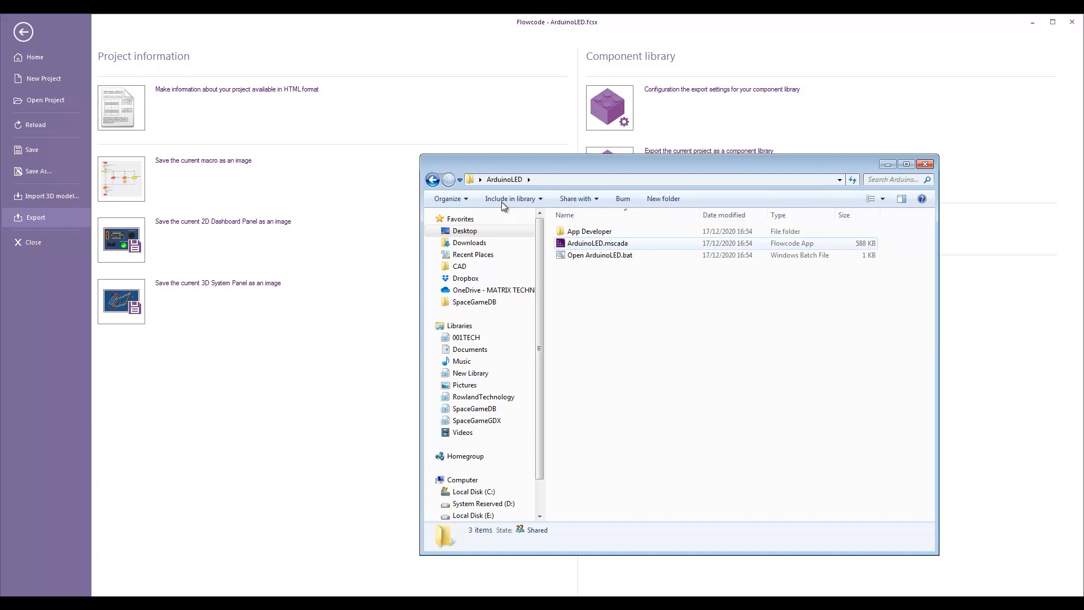
click(596, 242)
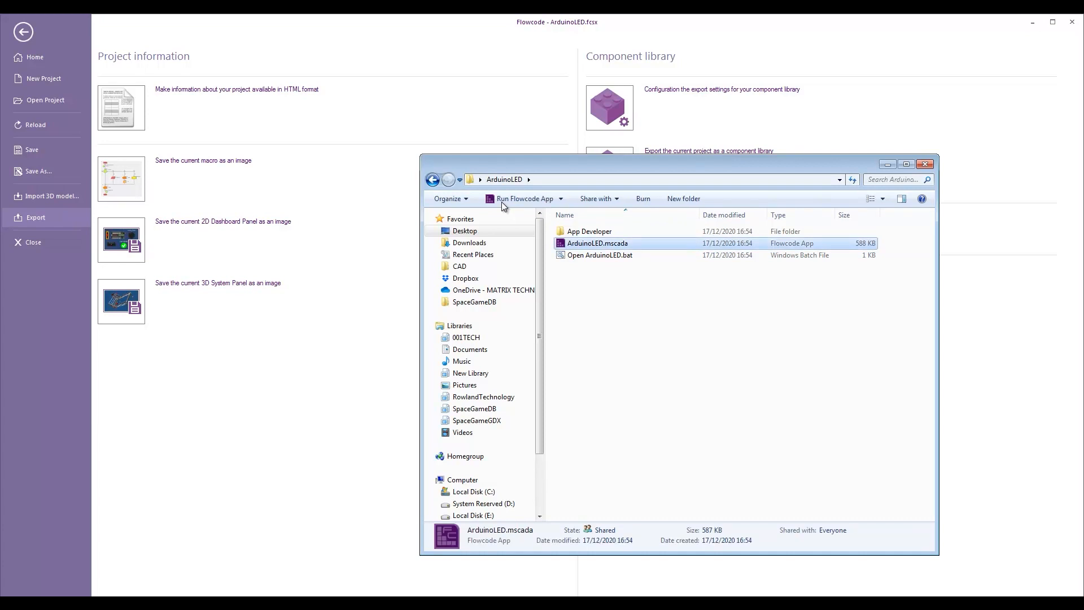
double_click(588, 230)
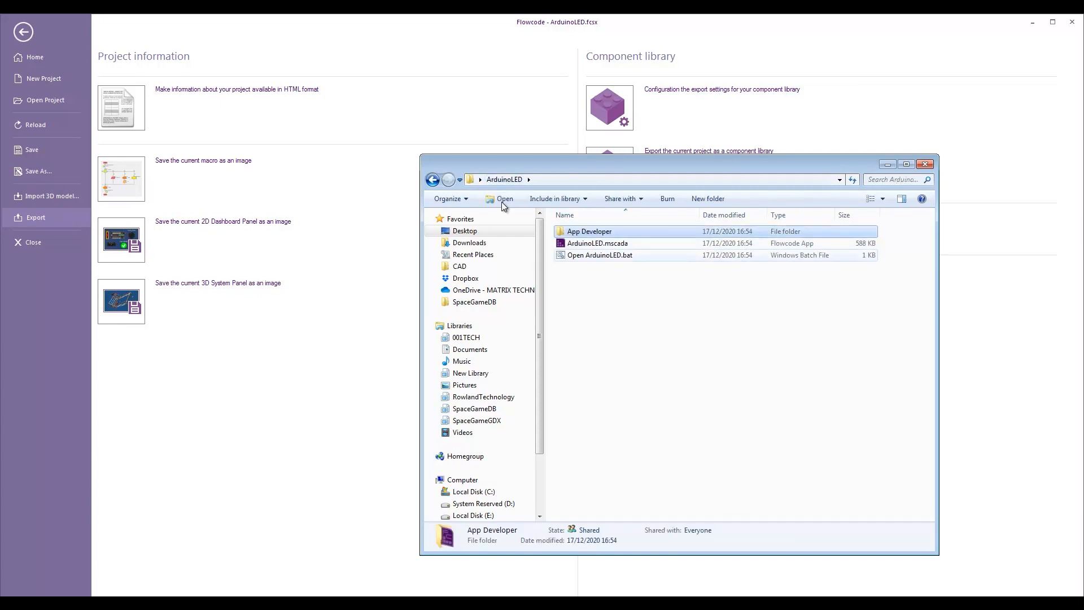
double_click(588, 230)
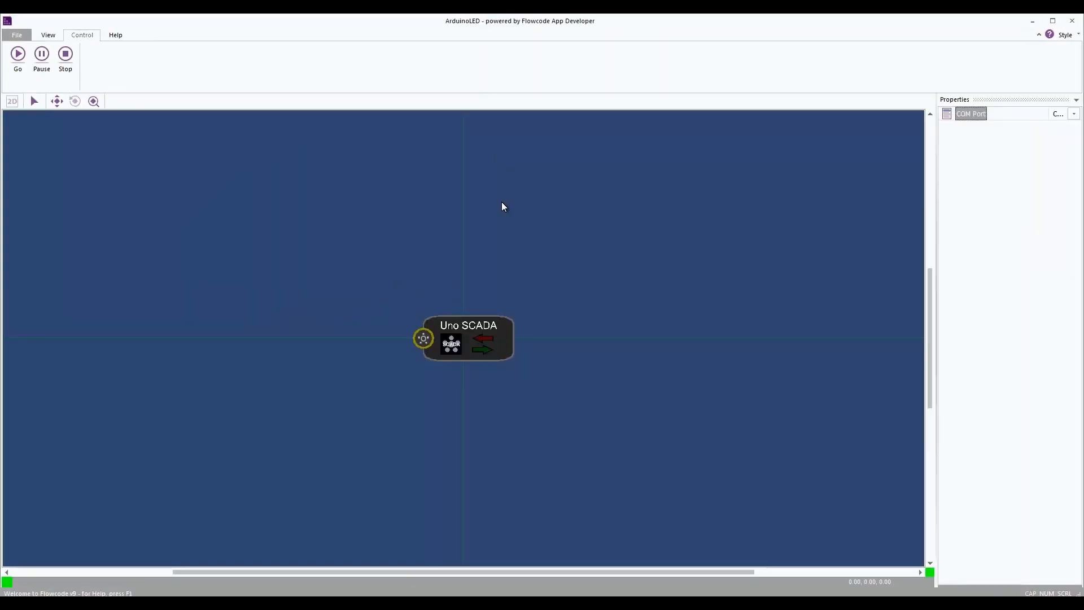
- Start the ArduinoLED app running in App Developer runtime on COM32
click(17, 53)
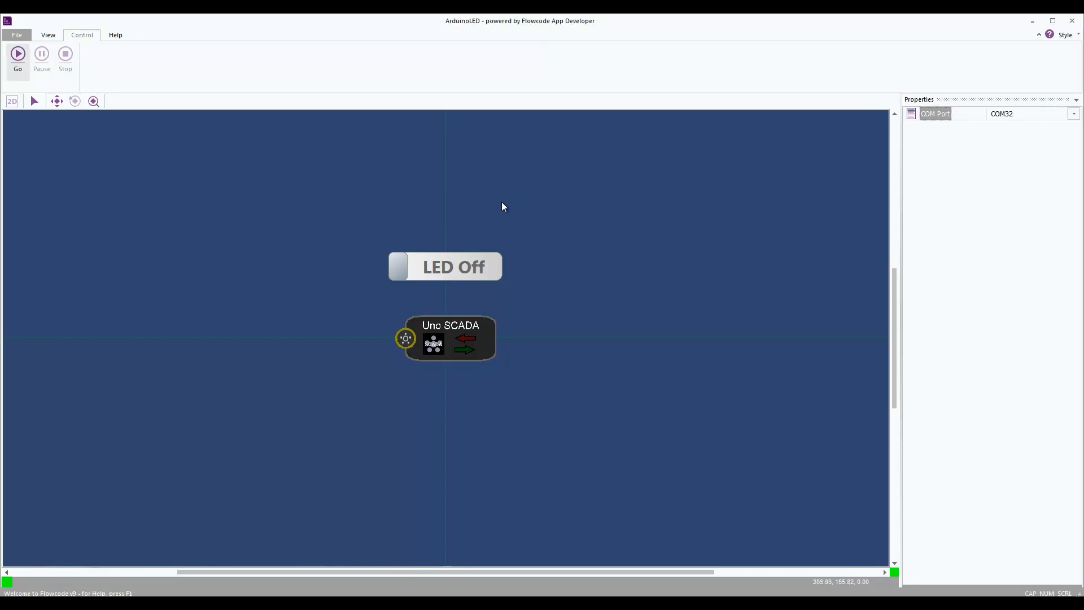
click(16, 53)
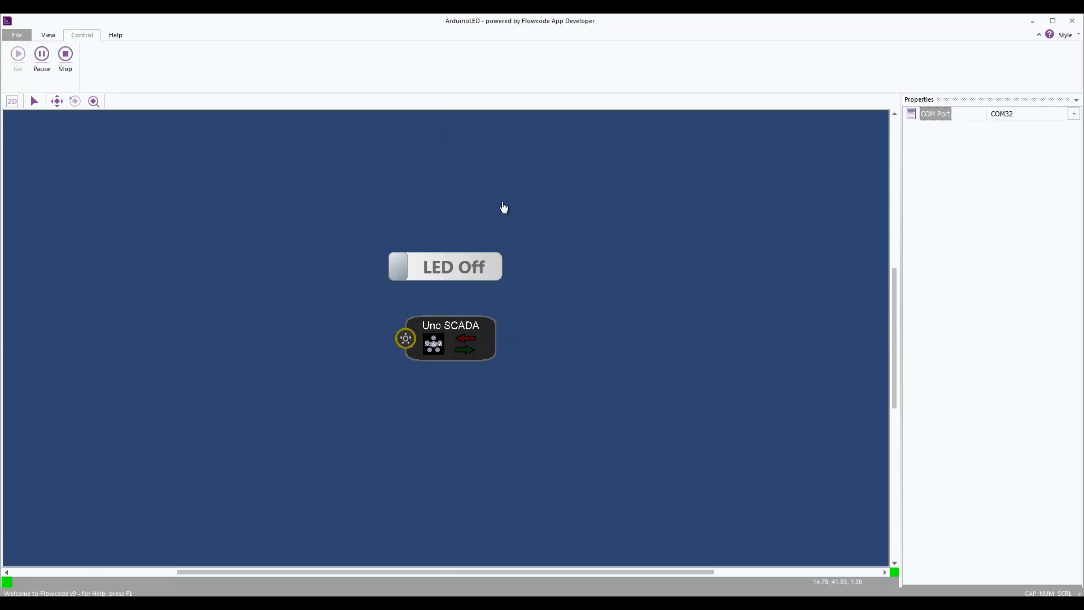
click(445, 266)
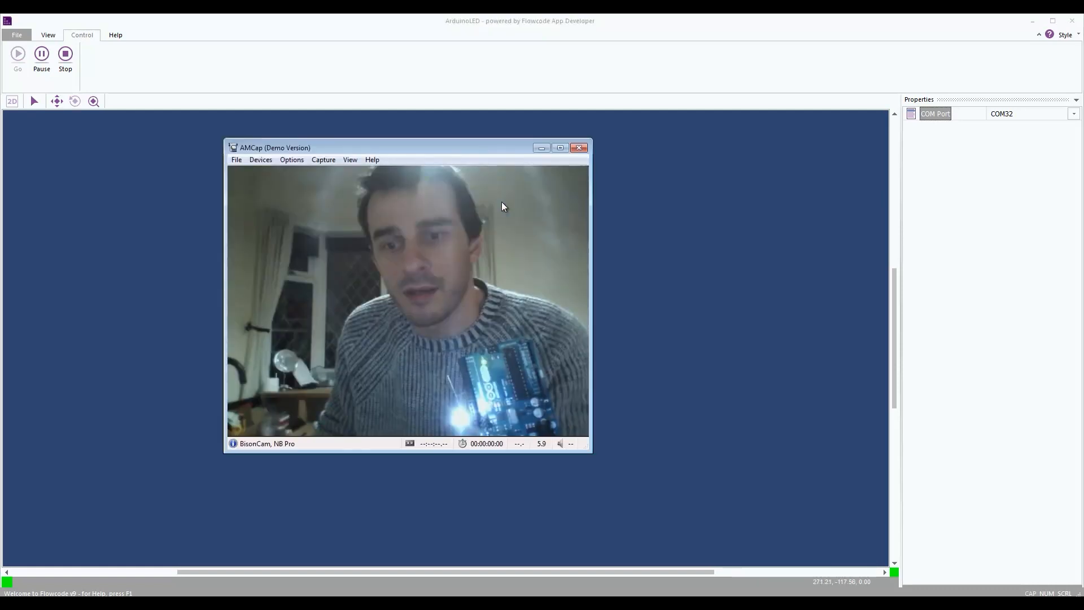
- Toggle the board LED on and back off with the switch, then stop the app
click(579, 146)
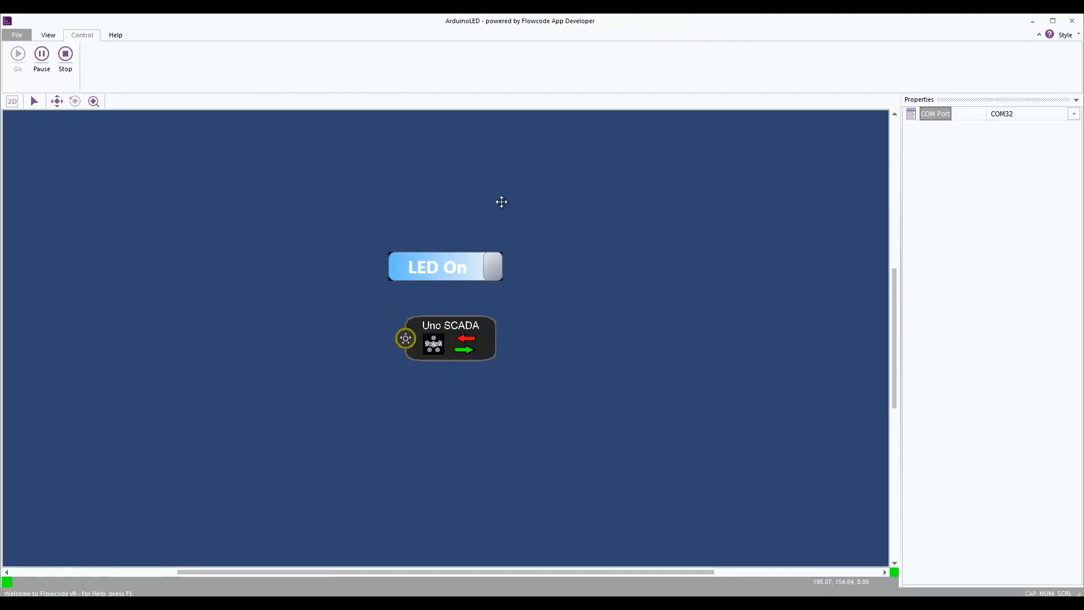
mouse_move(502, 206)
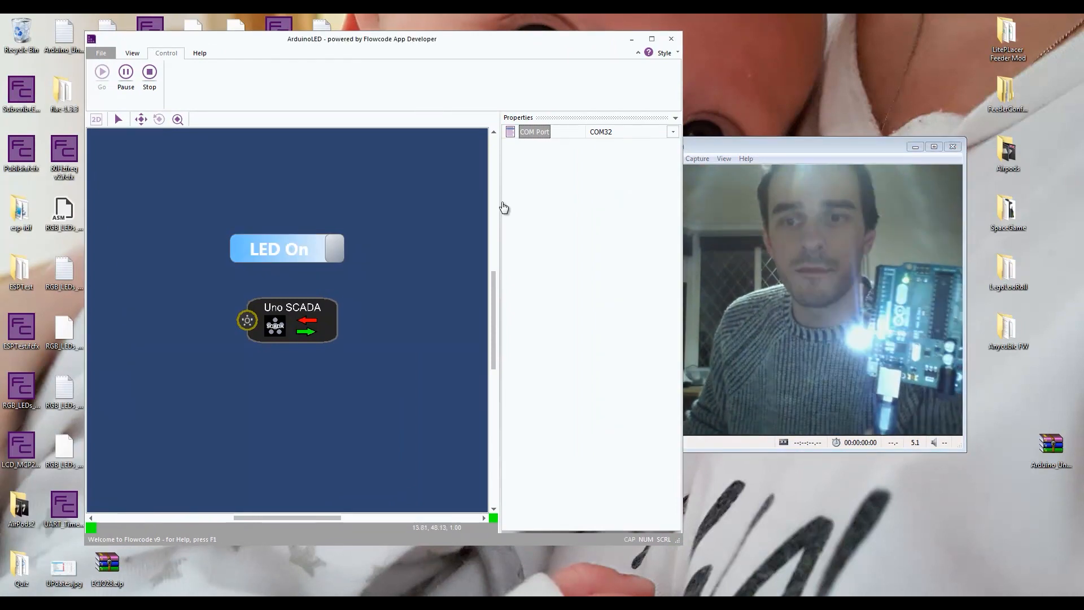
click(286, 248)
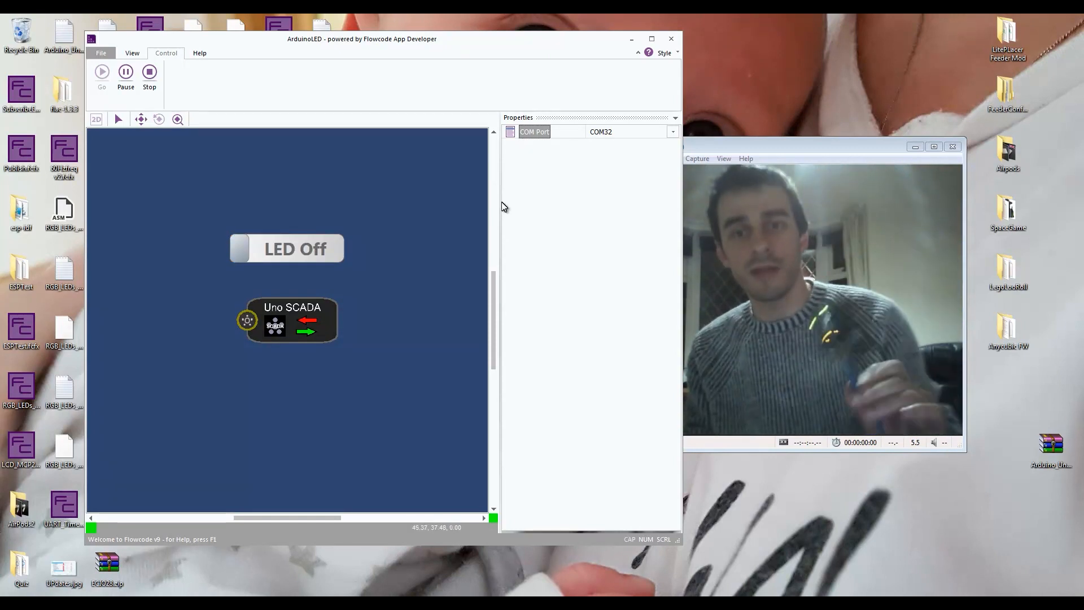
click(149, 71)
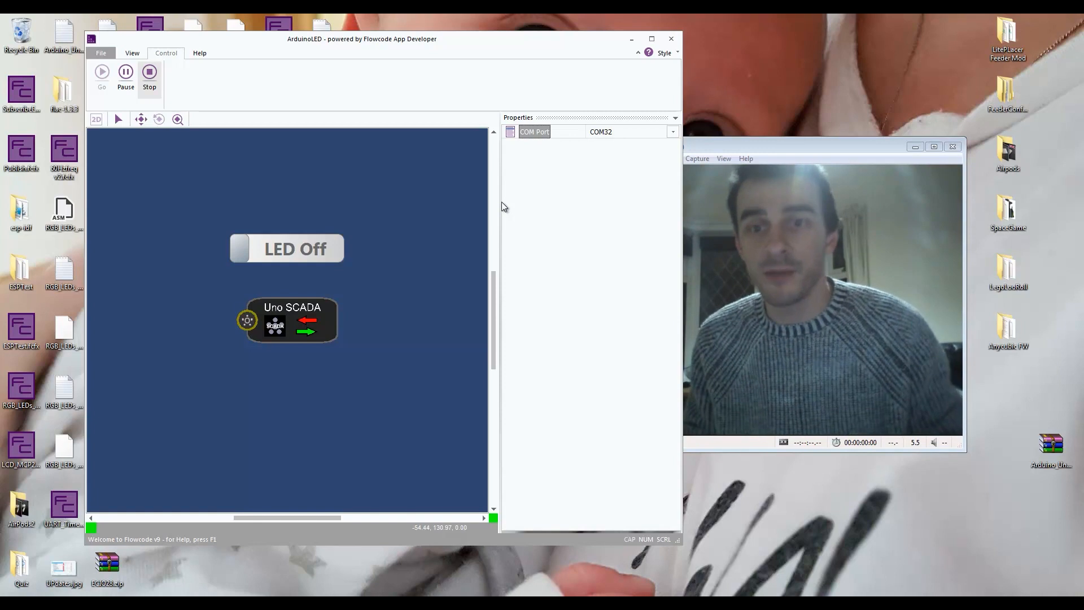